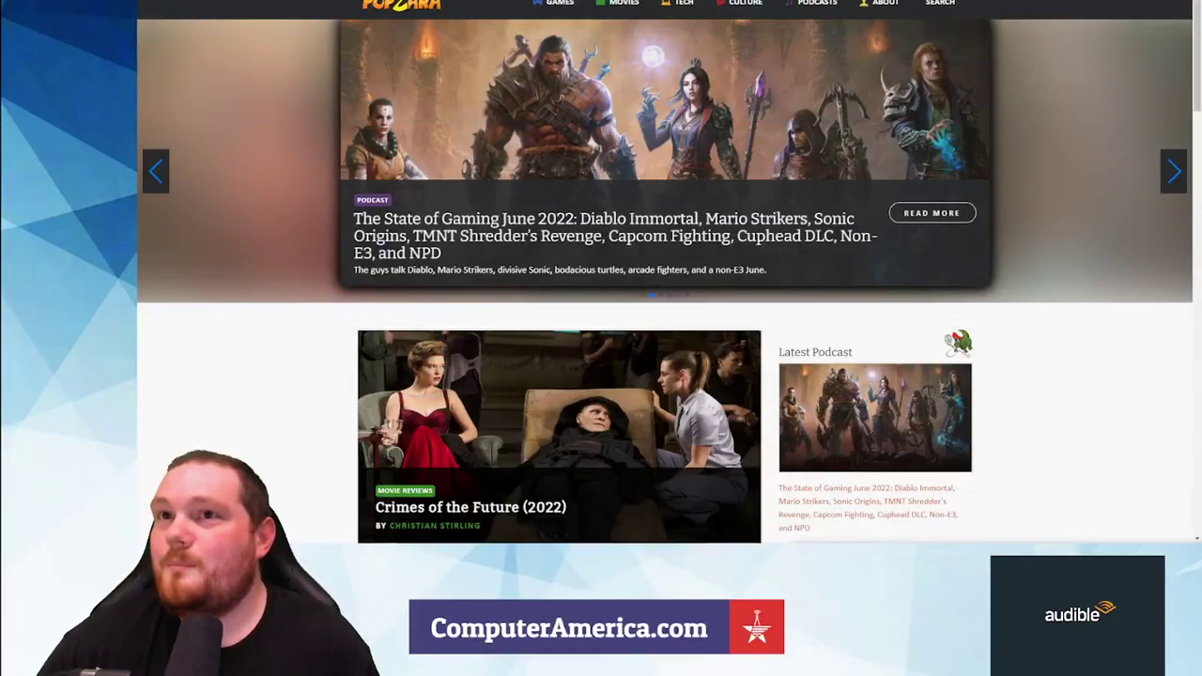
Step: Switch browser tabs until the Ars Technica Windows 8.1 end-of-support article is showing
click(1172, 171)
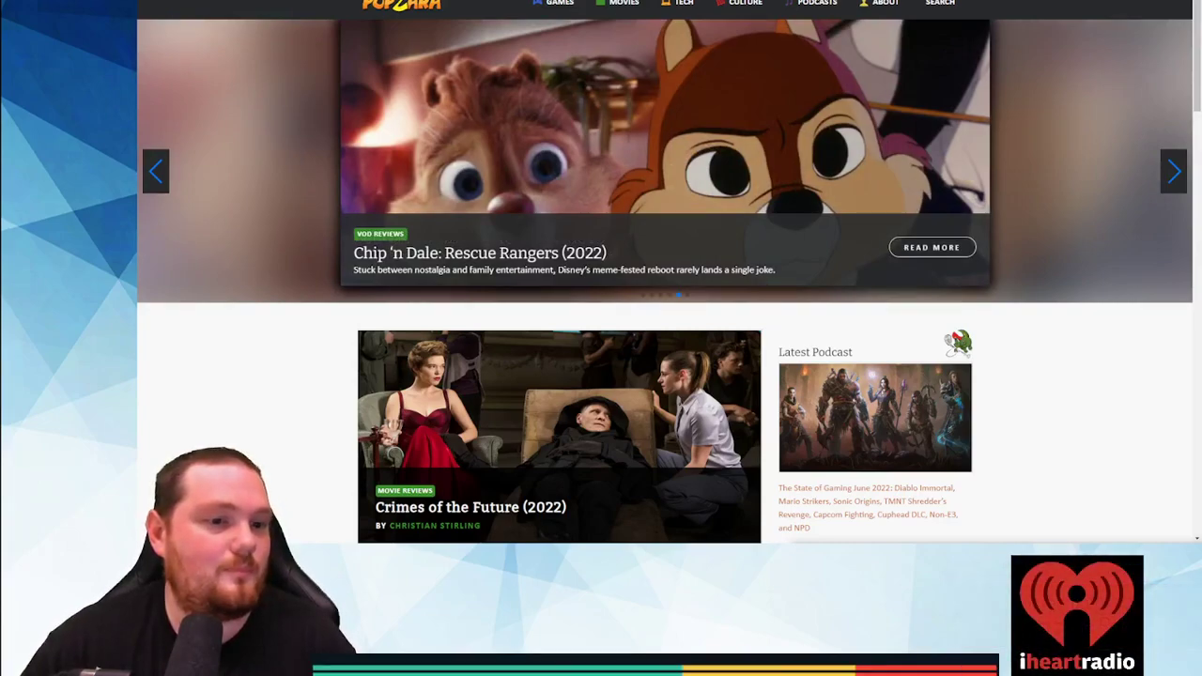
click(1173, 171)
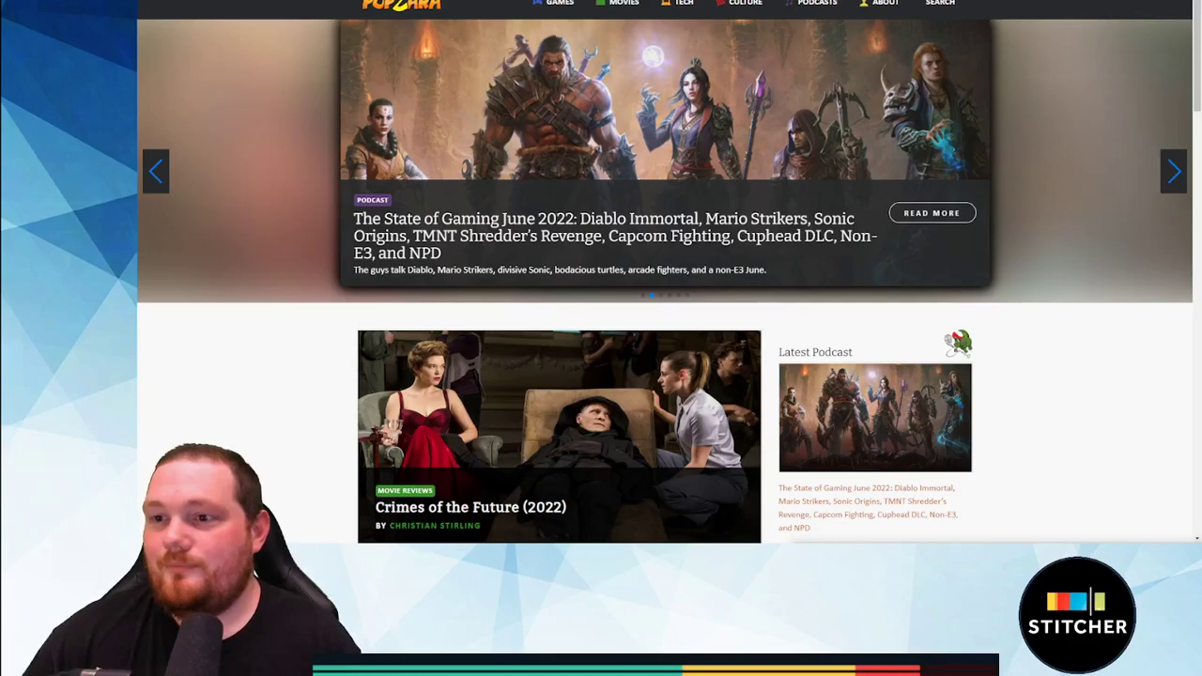
click(1173, 170)
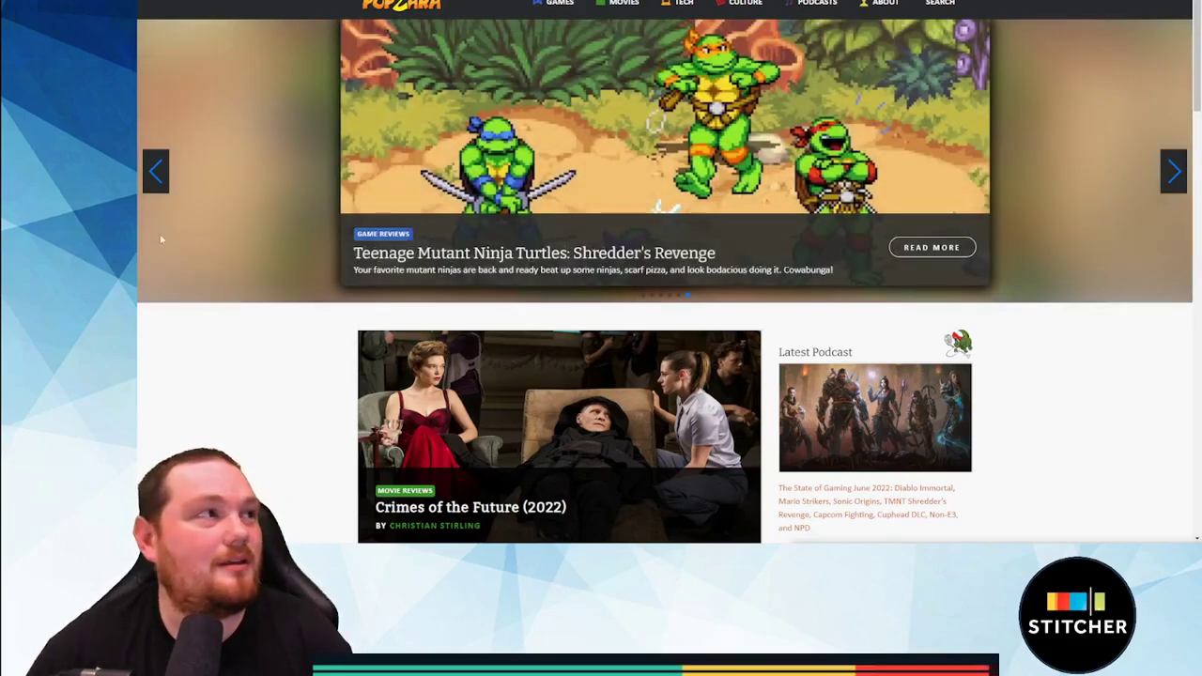
click(154, 169)
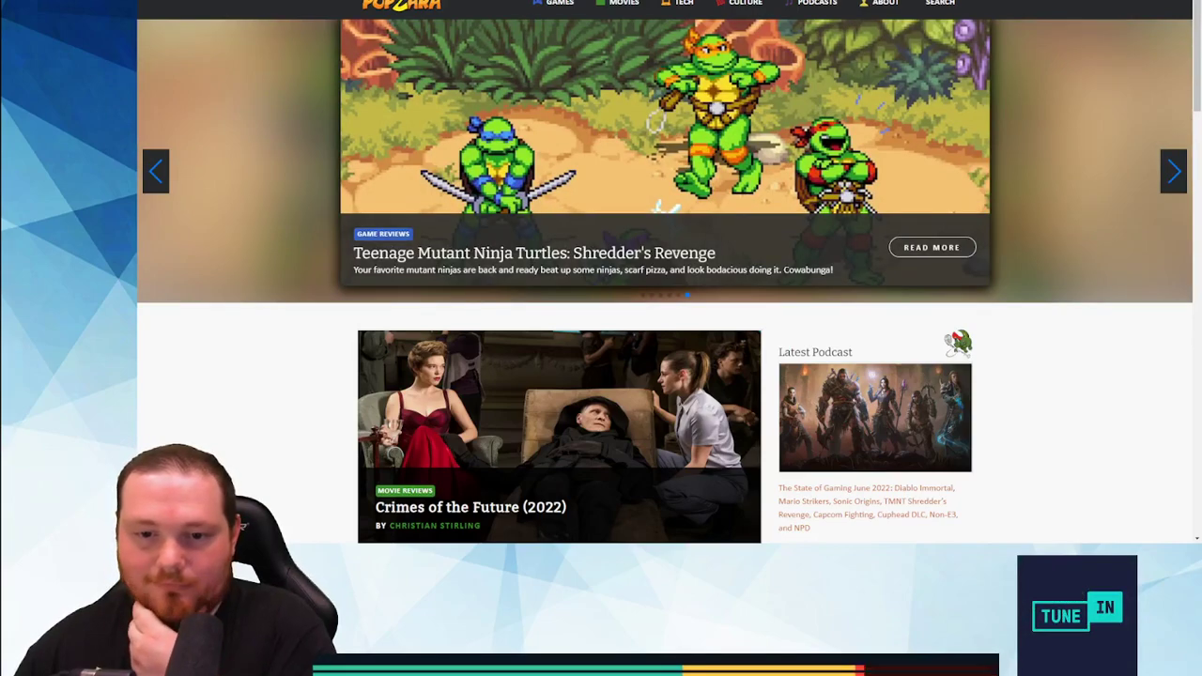
click(1173, 171)
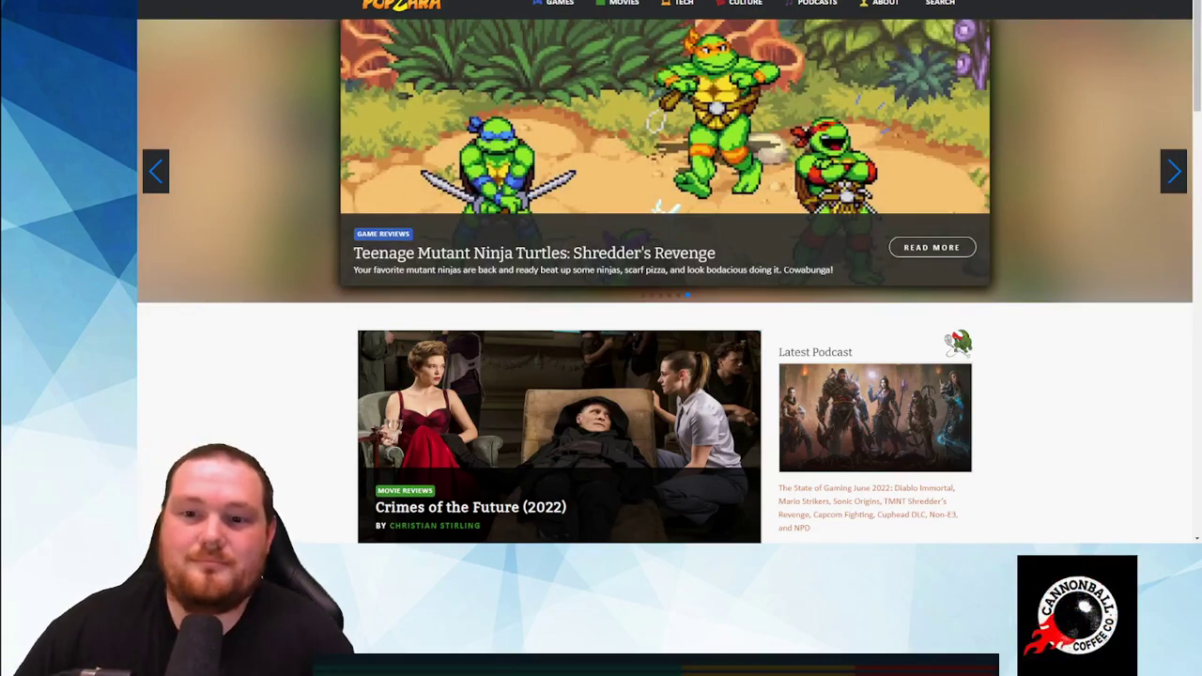
click(1172, 169)
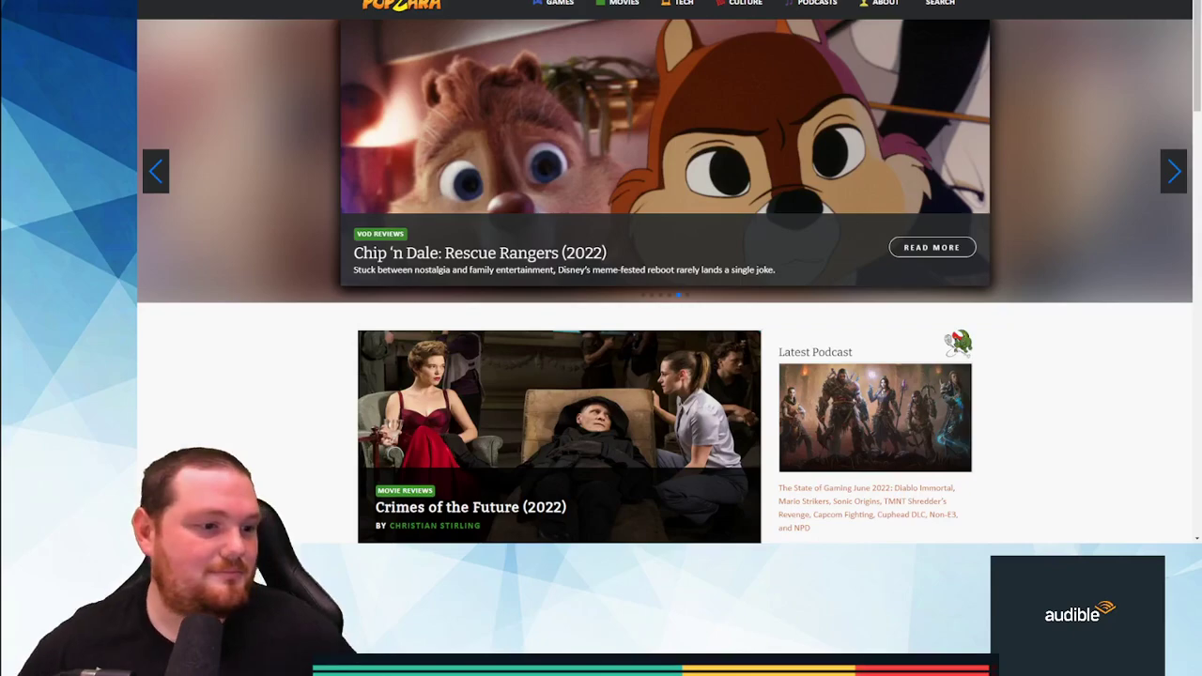
click(1173, 171)
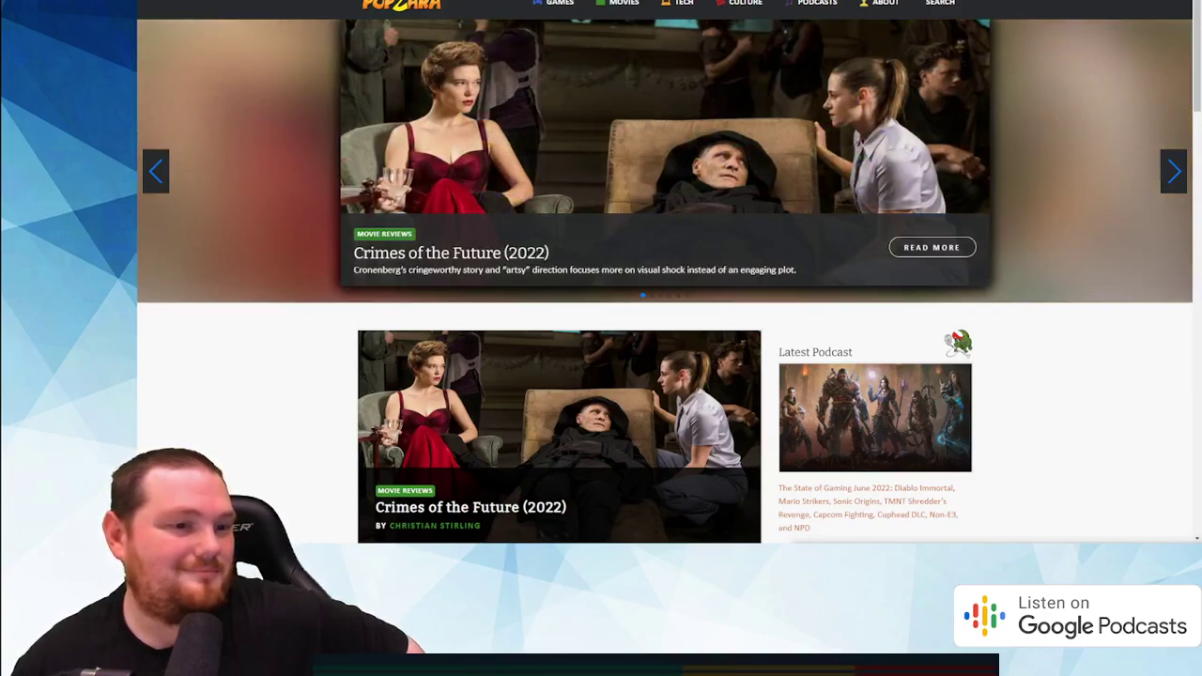
click(1172, 170)
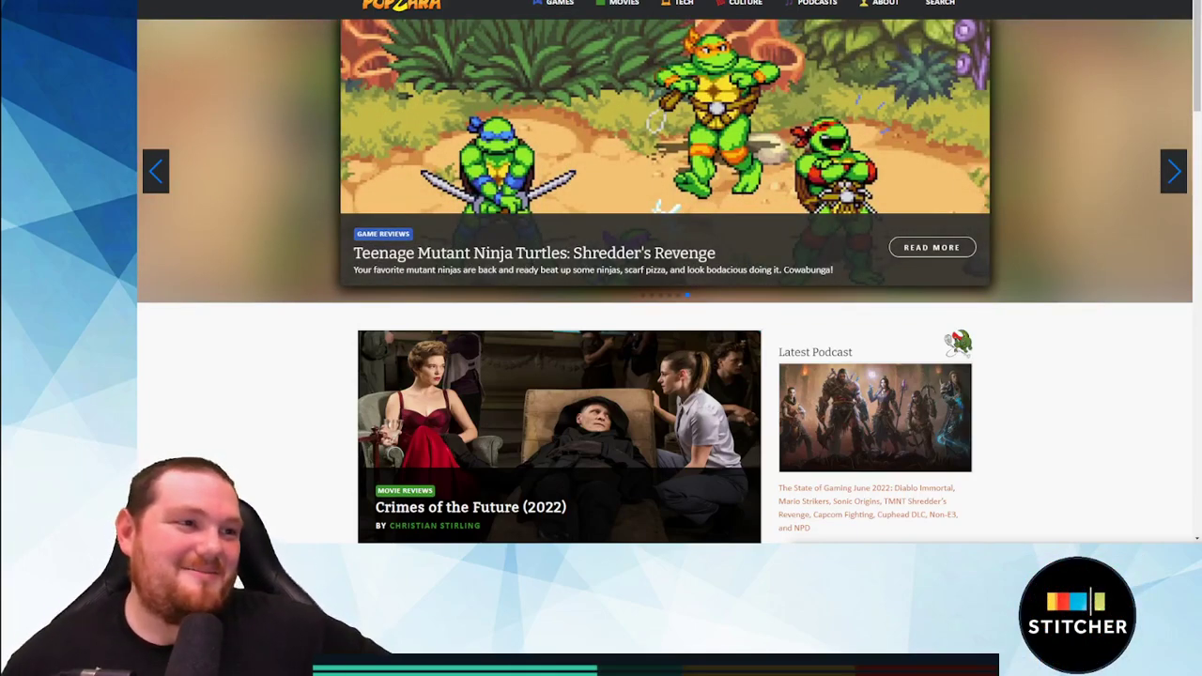
click(1172, 171)
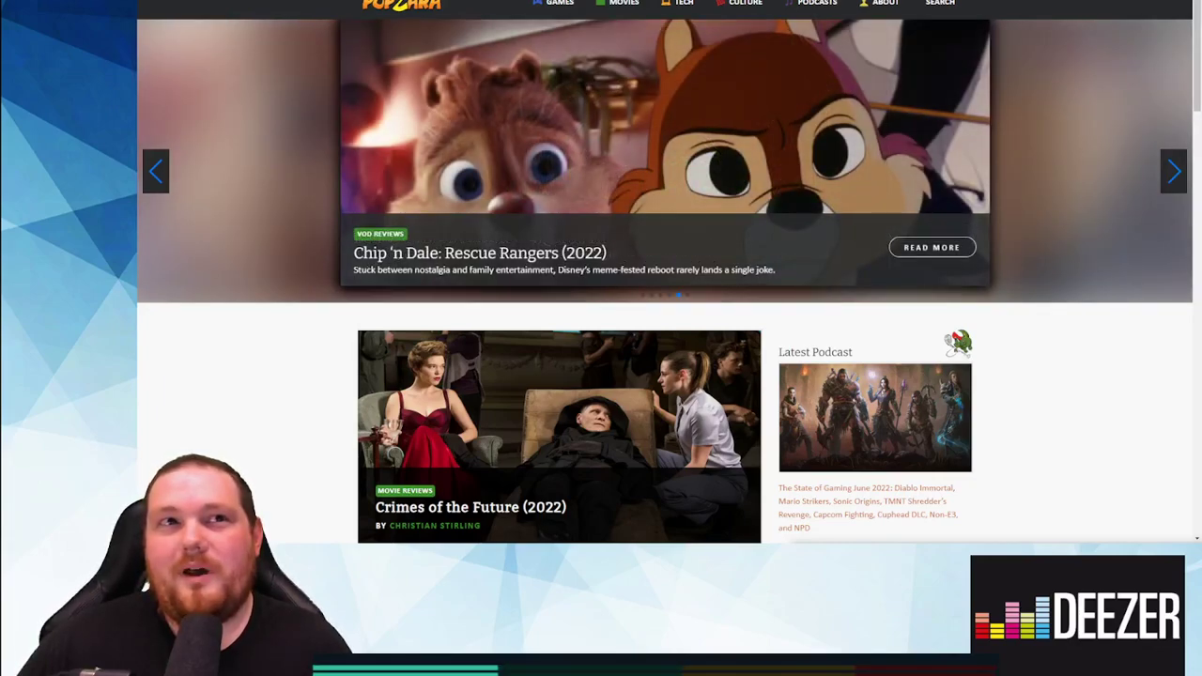
click(1172, 170)
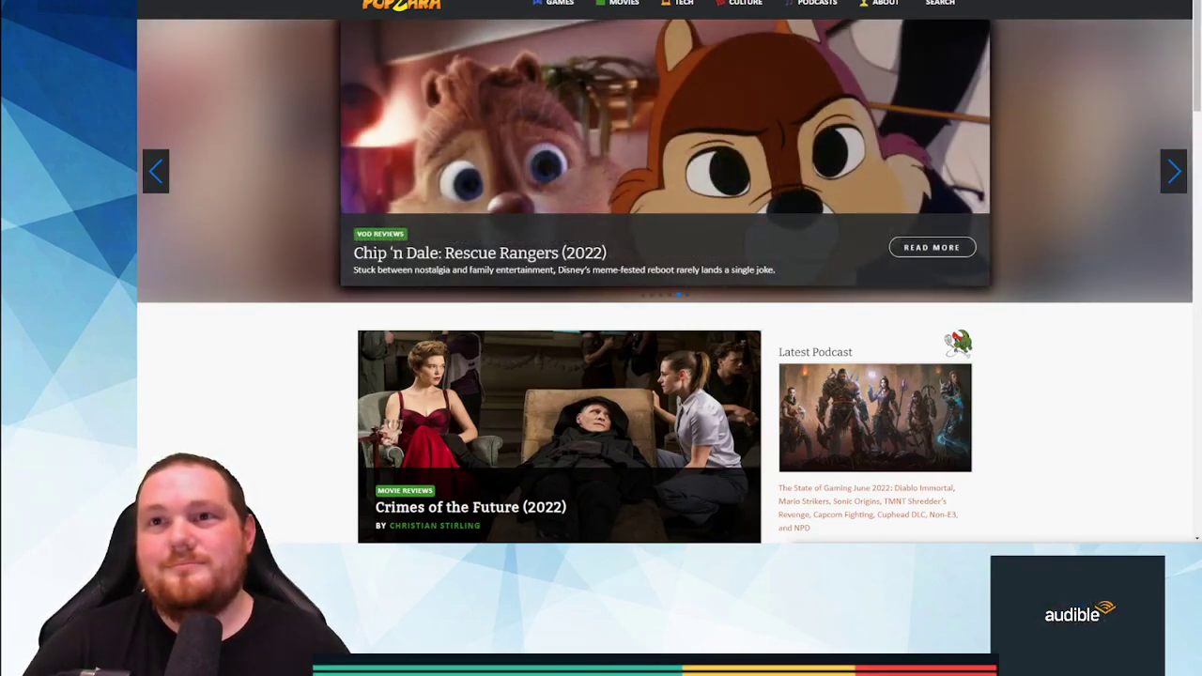
click(1172, 171)
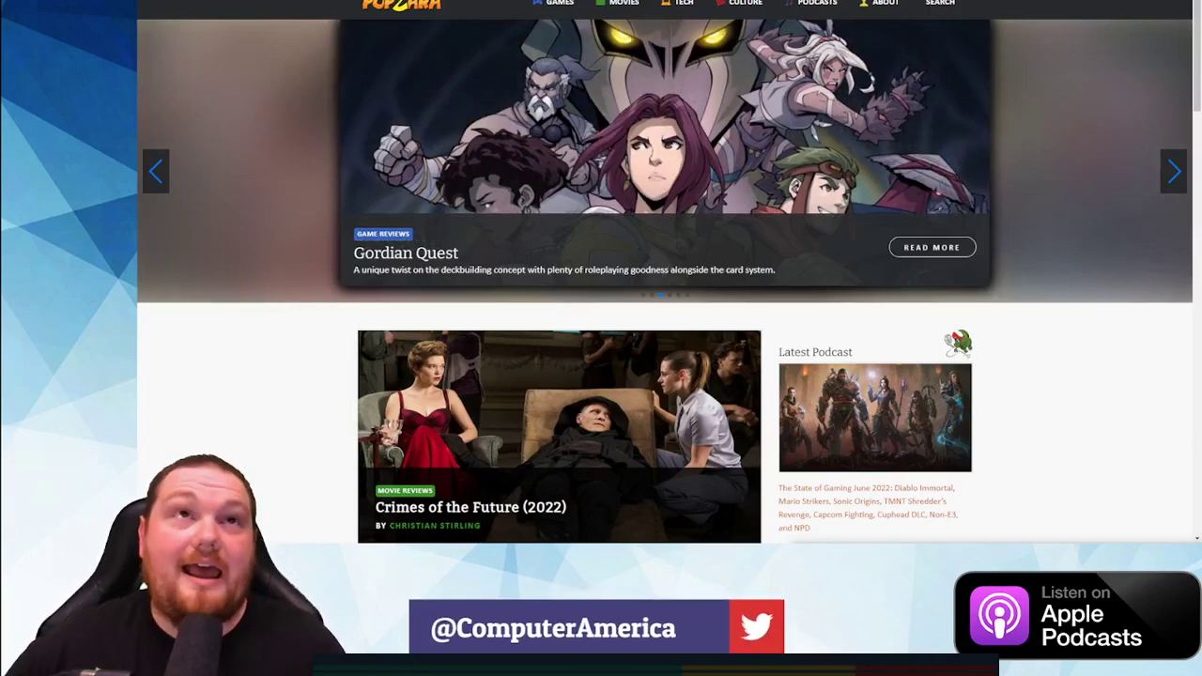
click(1172, 171)
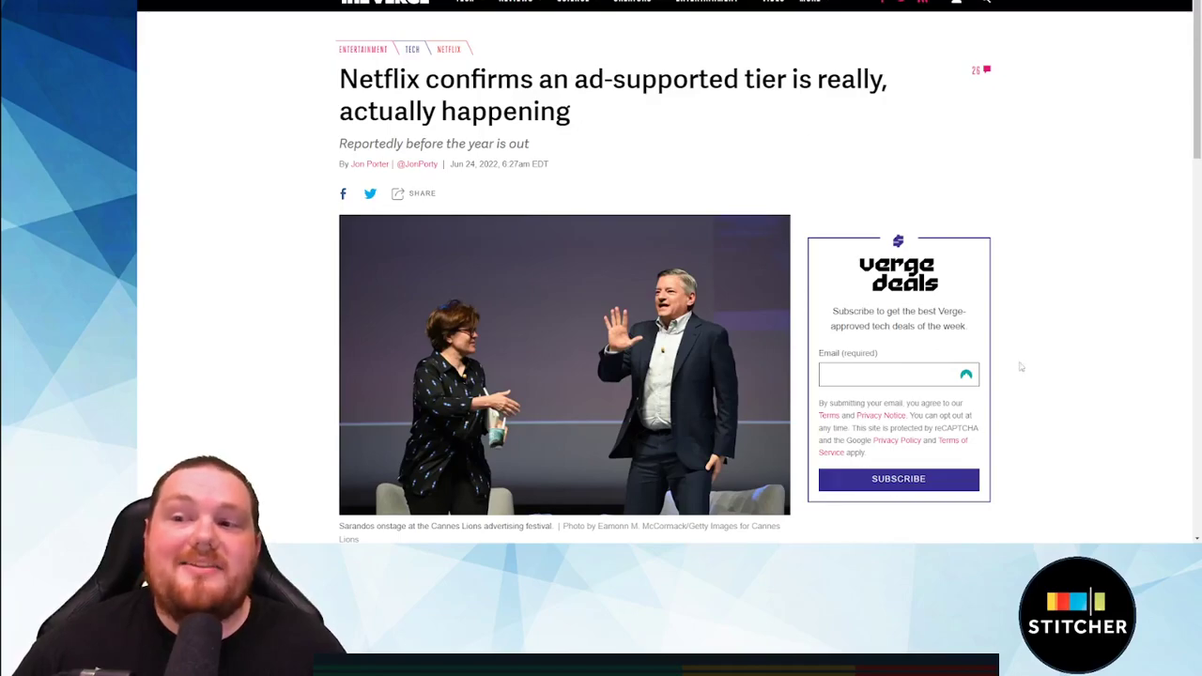
Step: Scroll the Windows 8.1 article down to the Asus ZenBook laptop photo
scroll(down, 3)
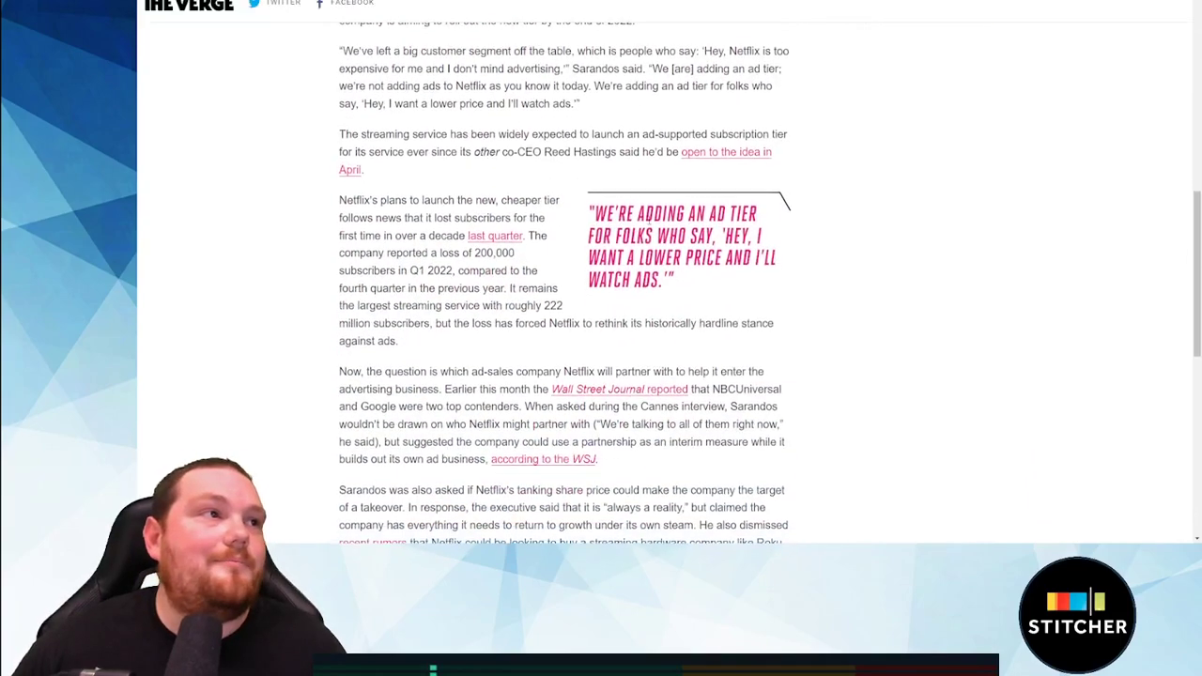
scroll(down, 3)
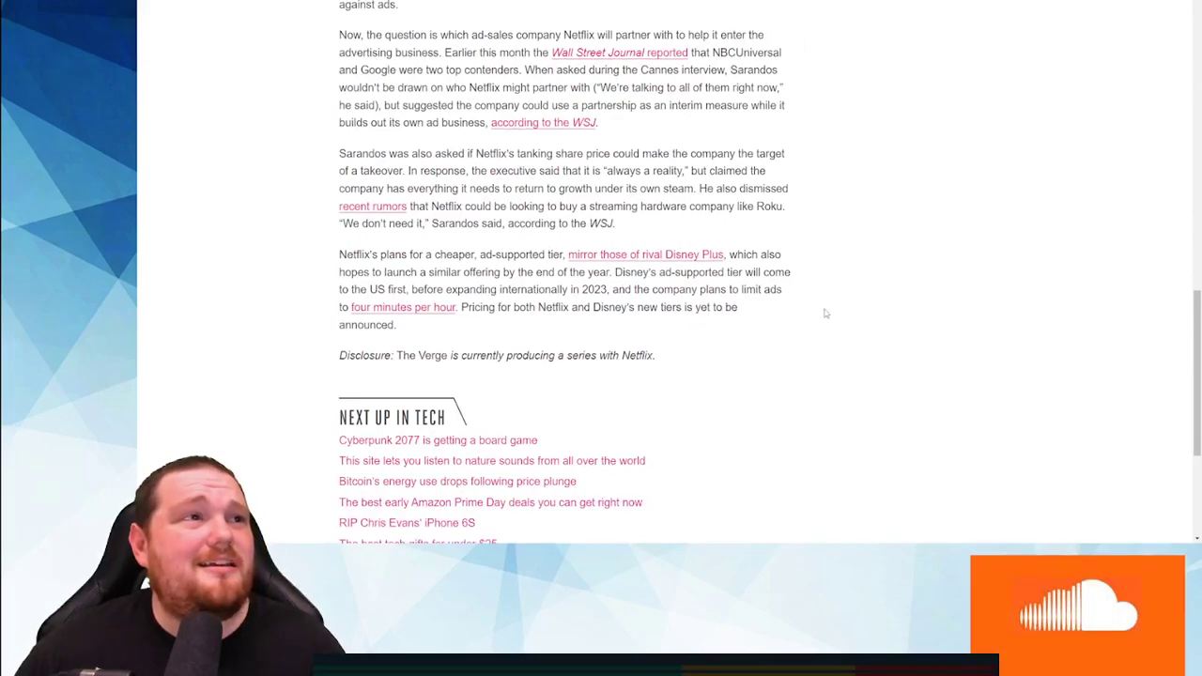
scroll(down, 3)
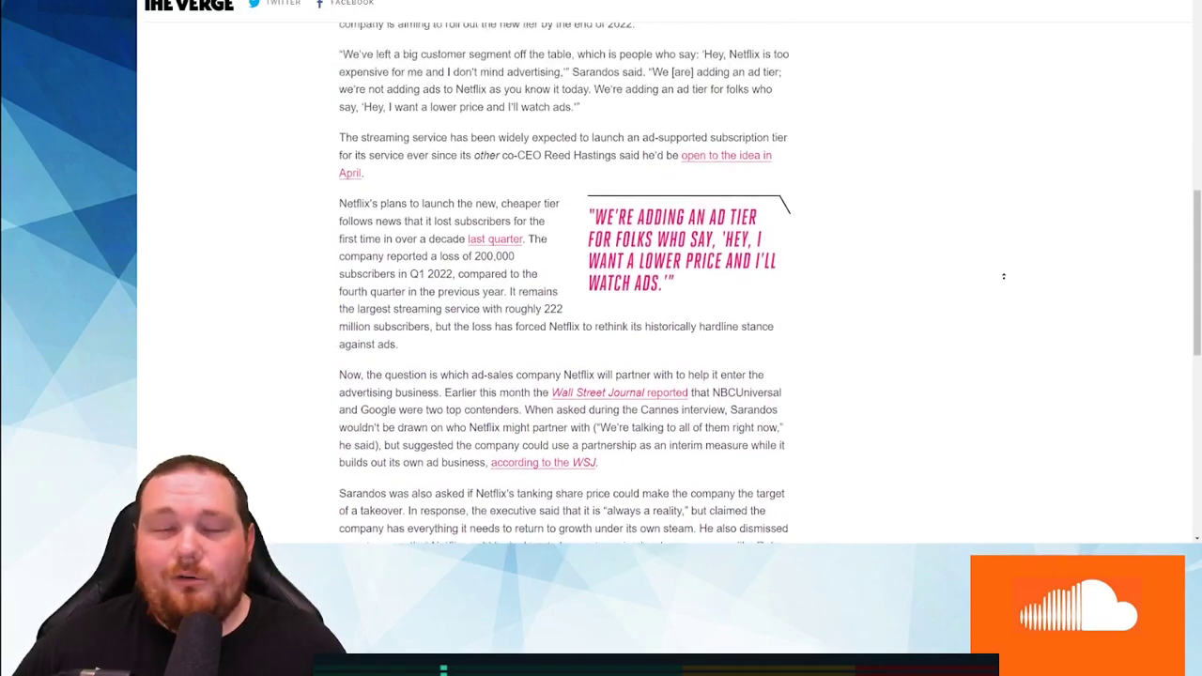
scroll(up, 3)
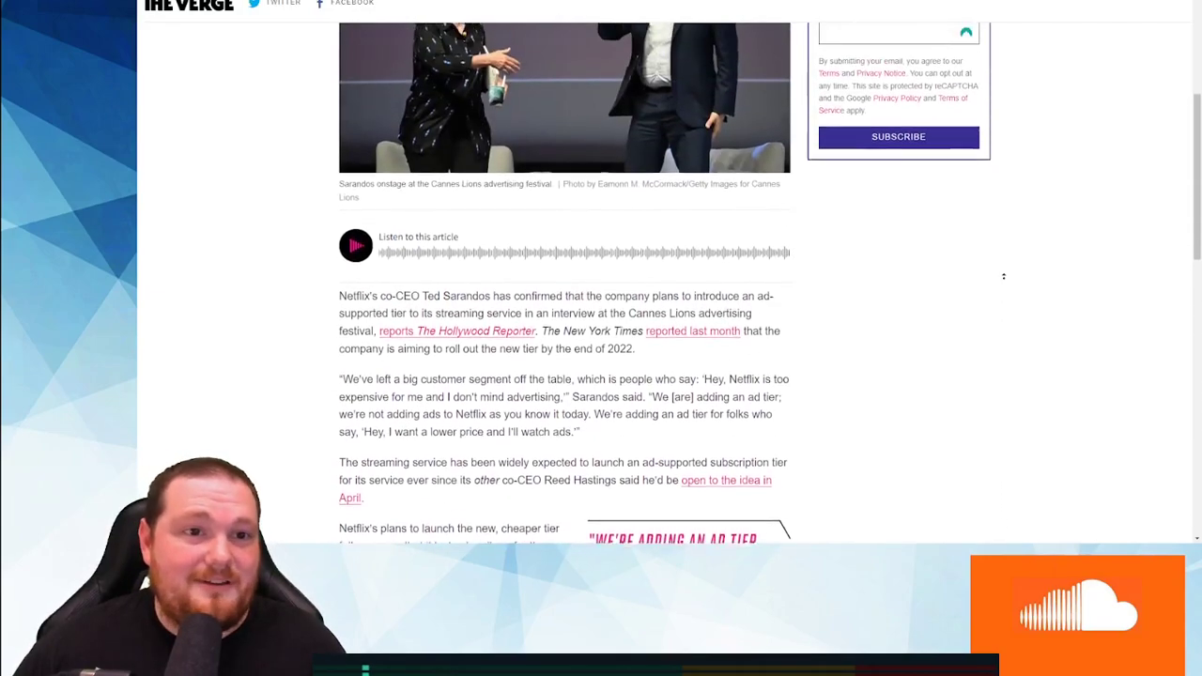
scroll(down, 3)
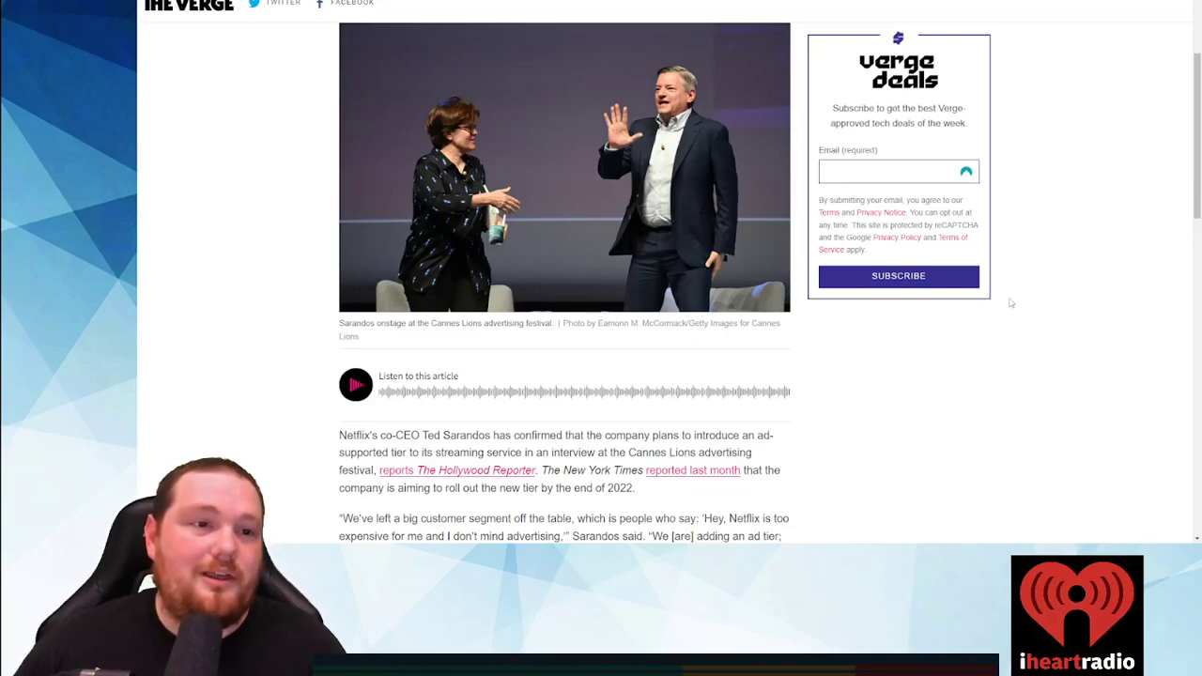
mouse_move(1052, 334)
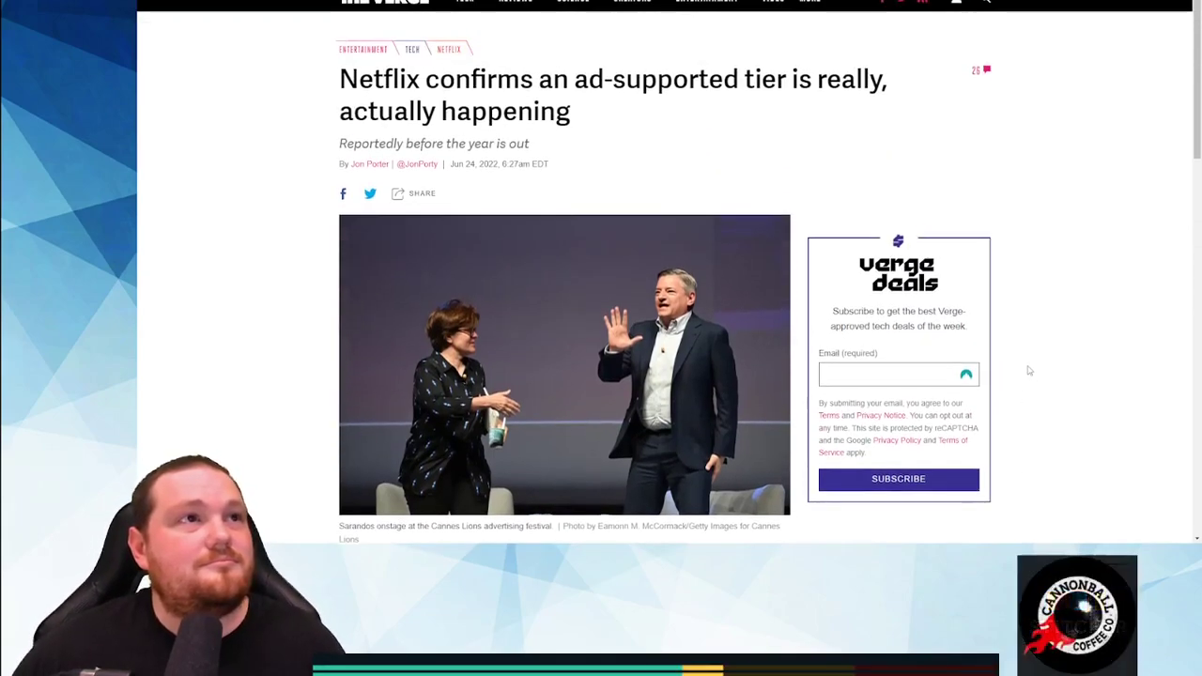
scroll(down, 3)
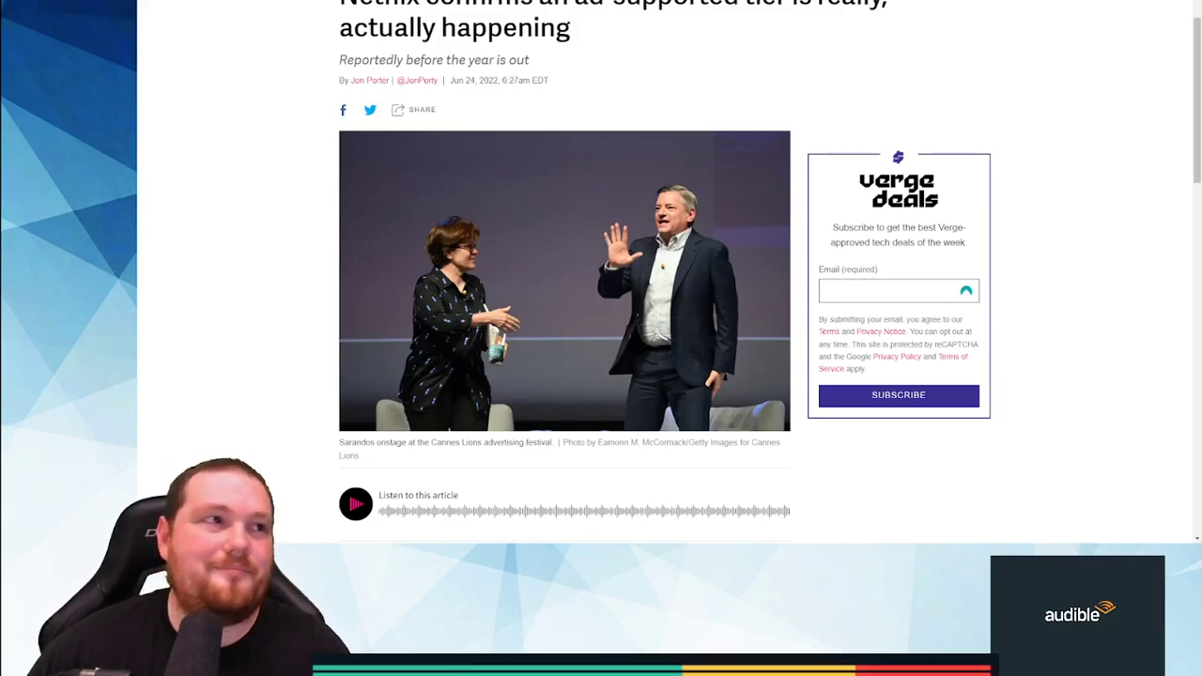
scroll(down, 3)
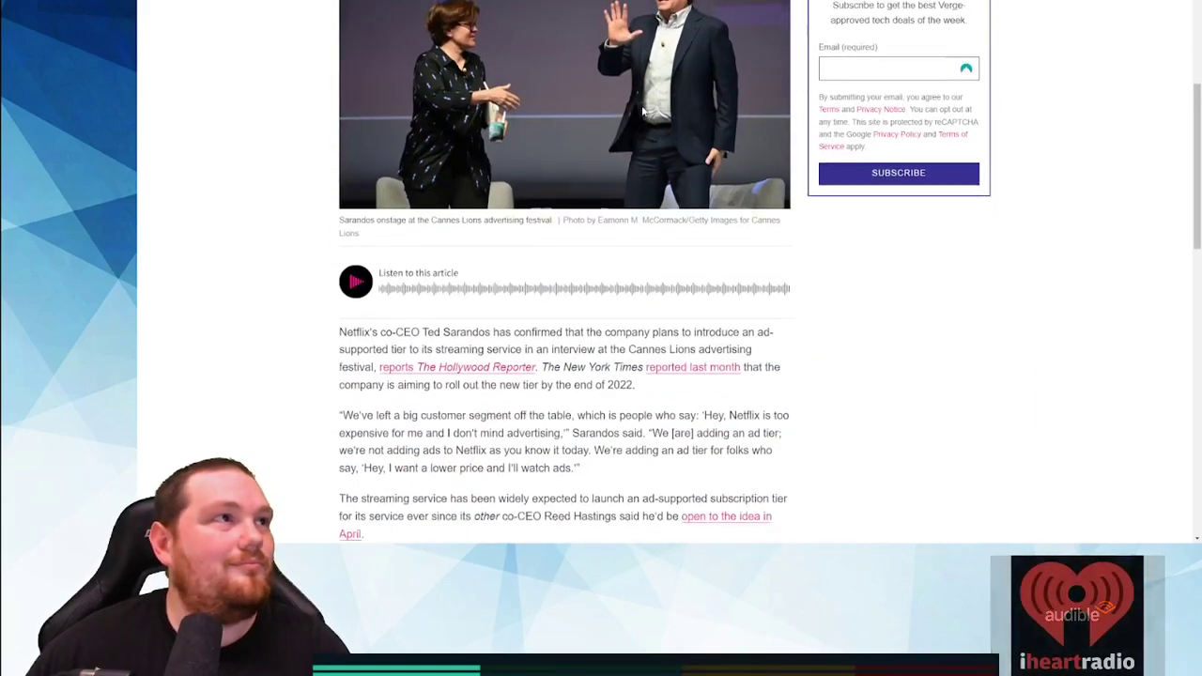
scroll(down, 3)
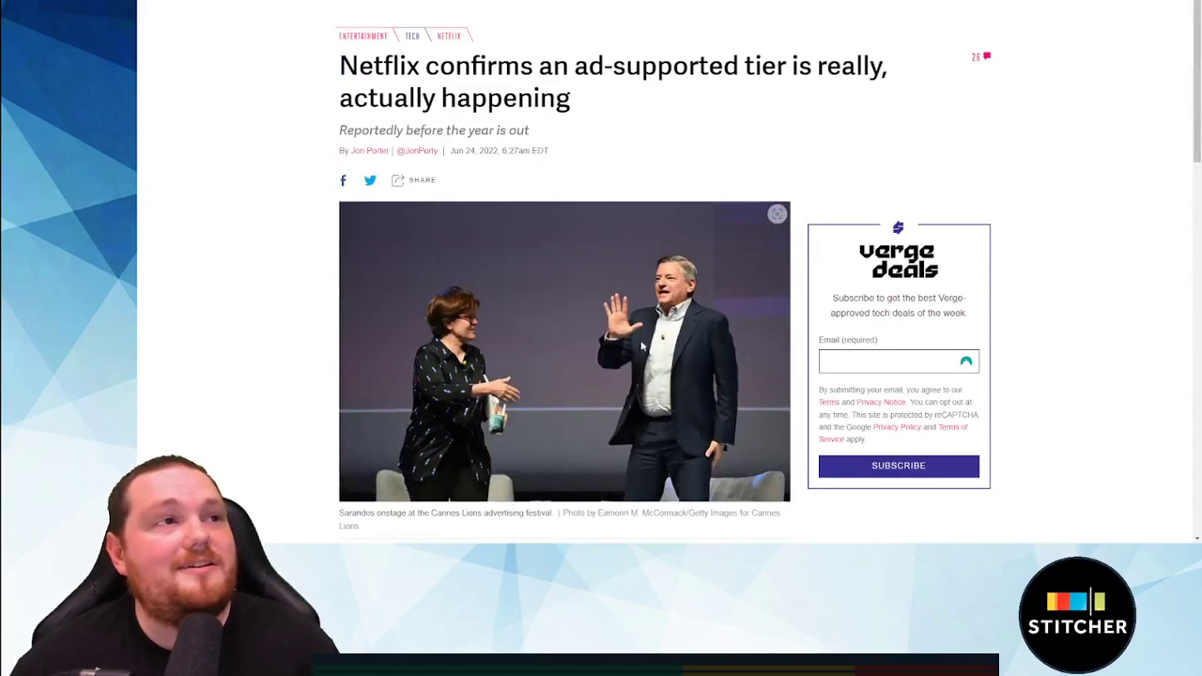
Step: Work down to the article's first paragraphs, highlighting a couple of lines of text
scroll(down, 3)
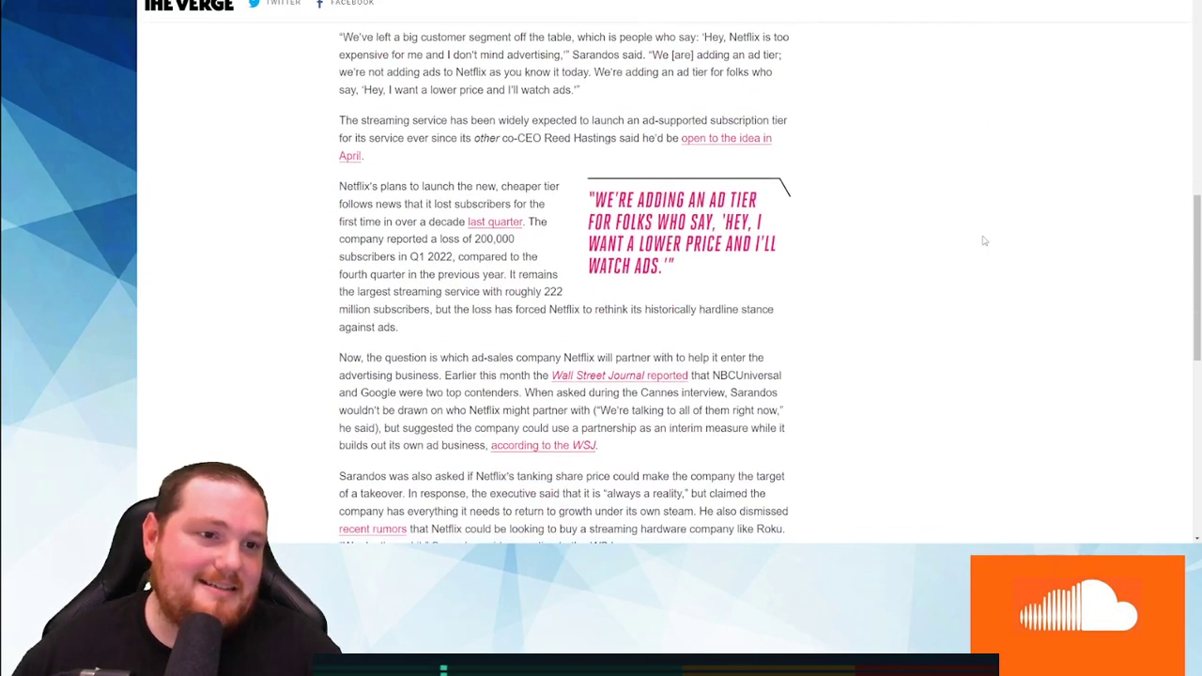
scroll(up, 3)
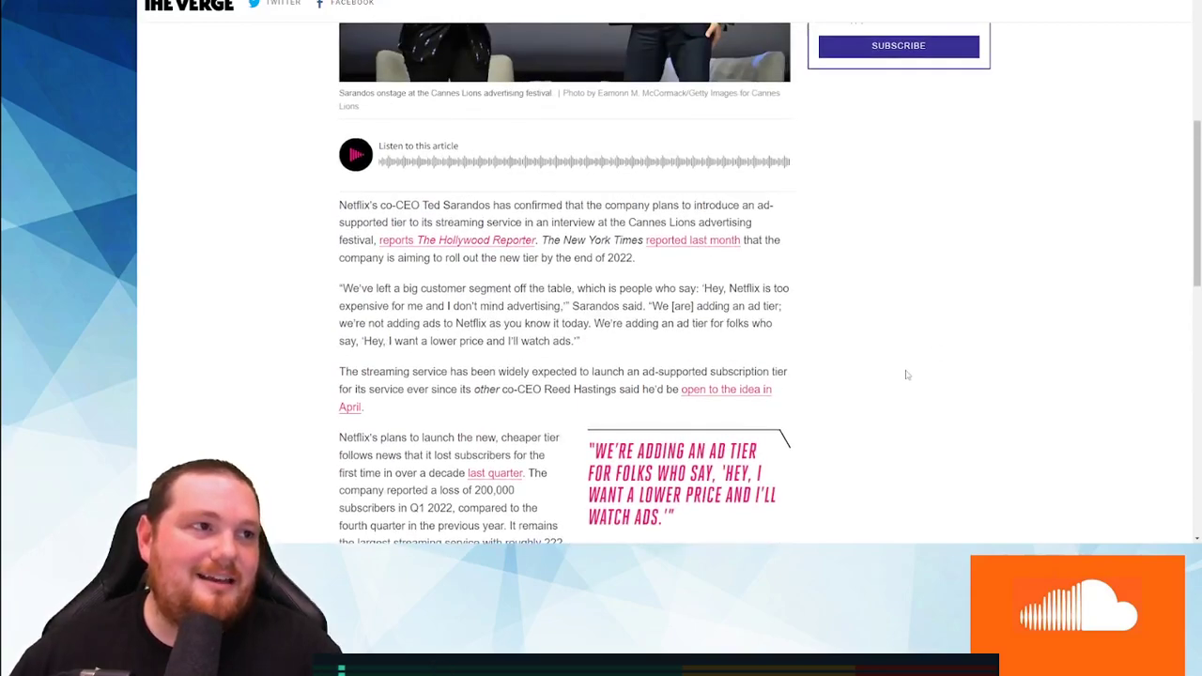
scroll(down, 3)
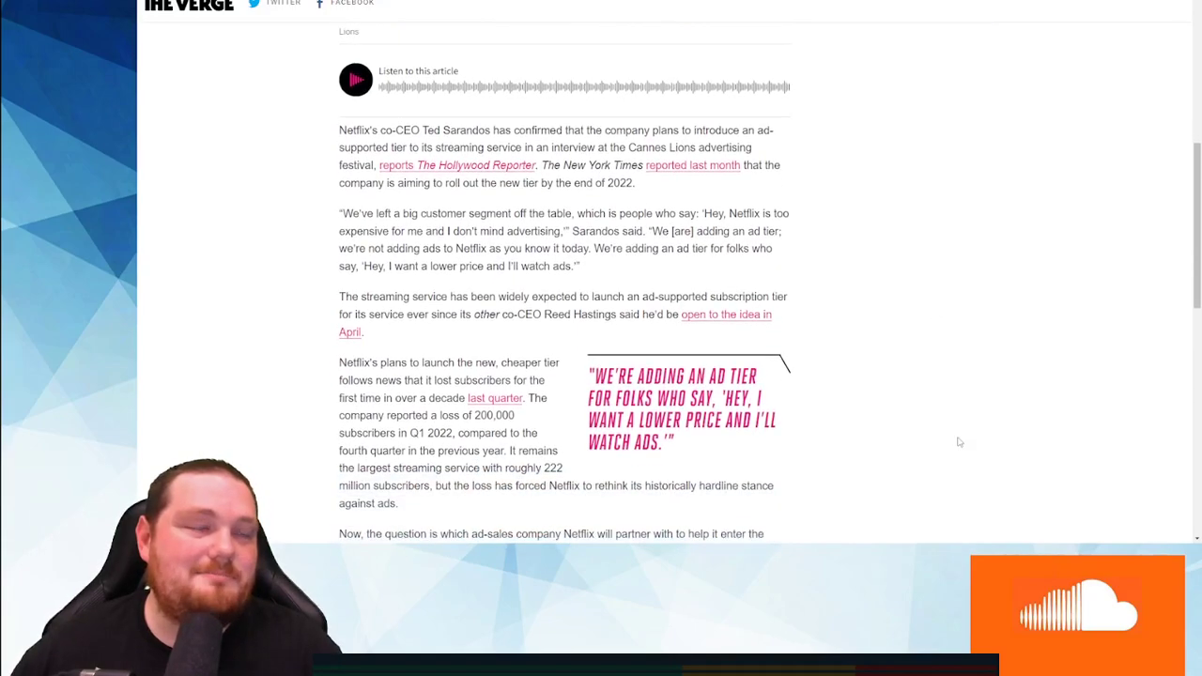
scroll(down, 3)
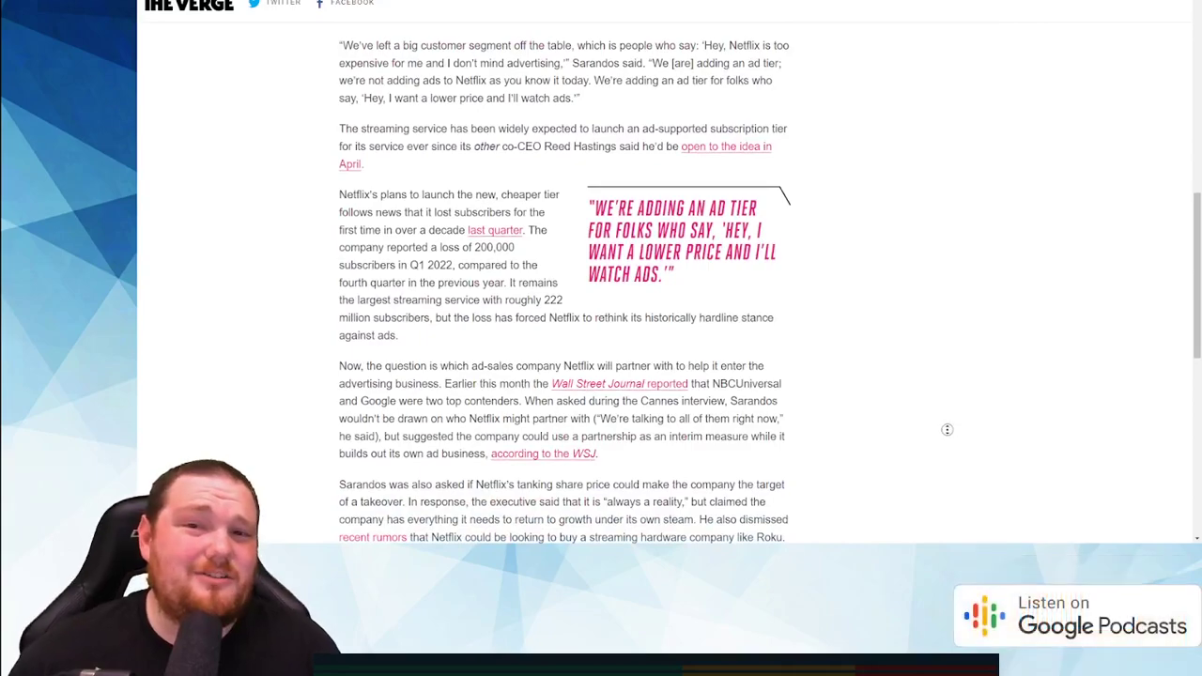
scroll(up, 3)
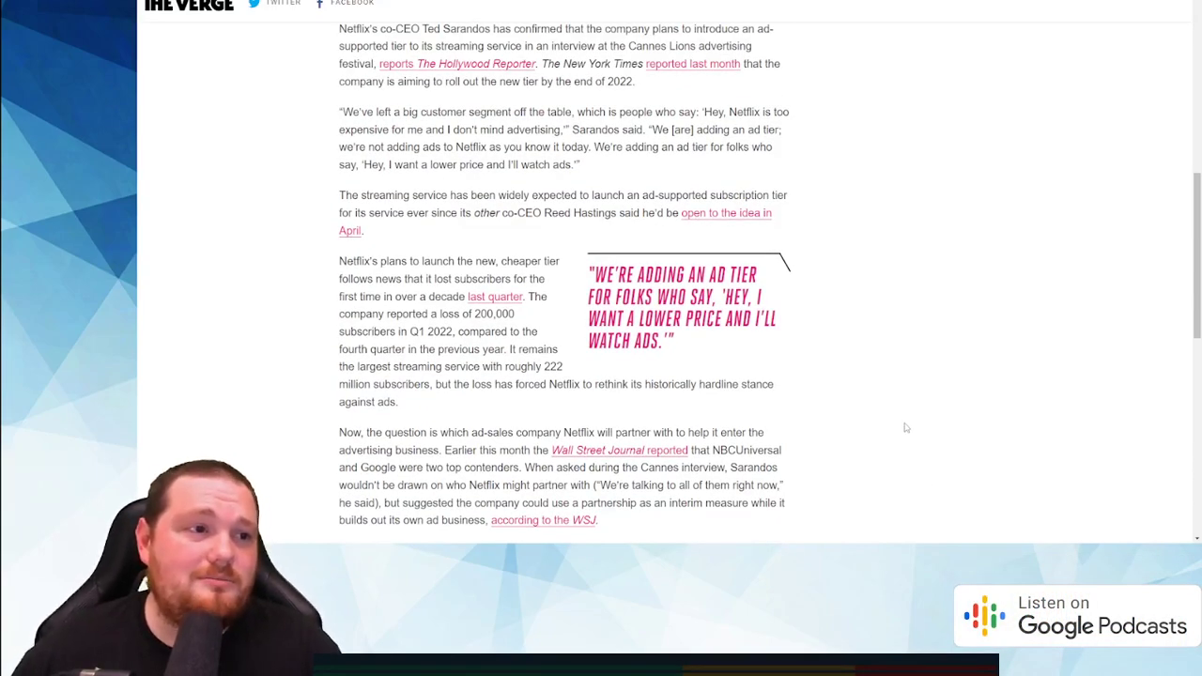
scroll(down, 3)
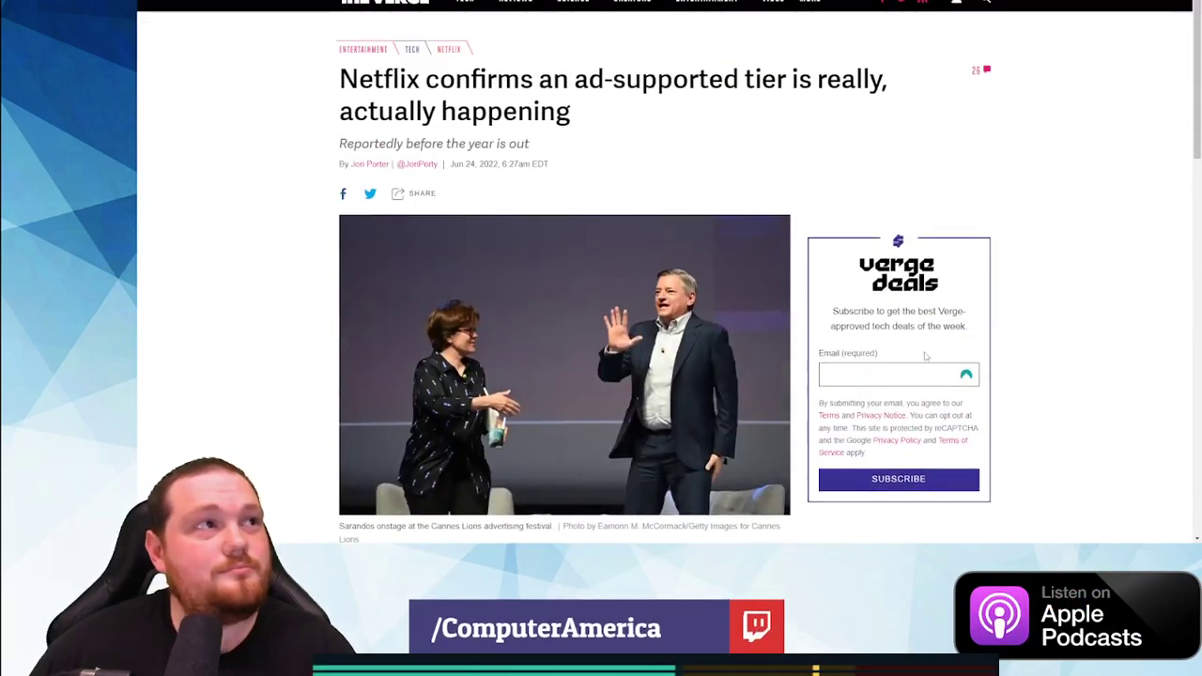
scroll(down, 3)
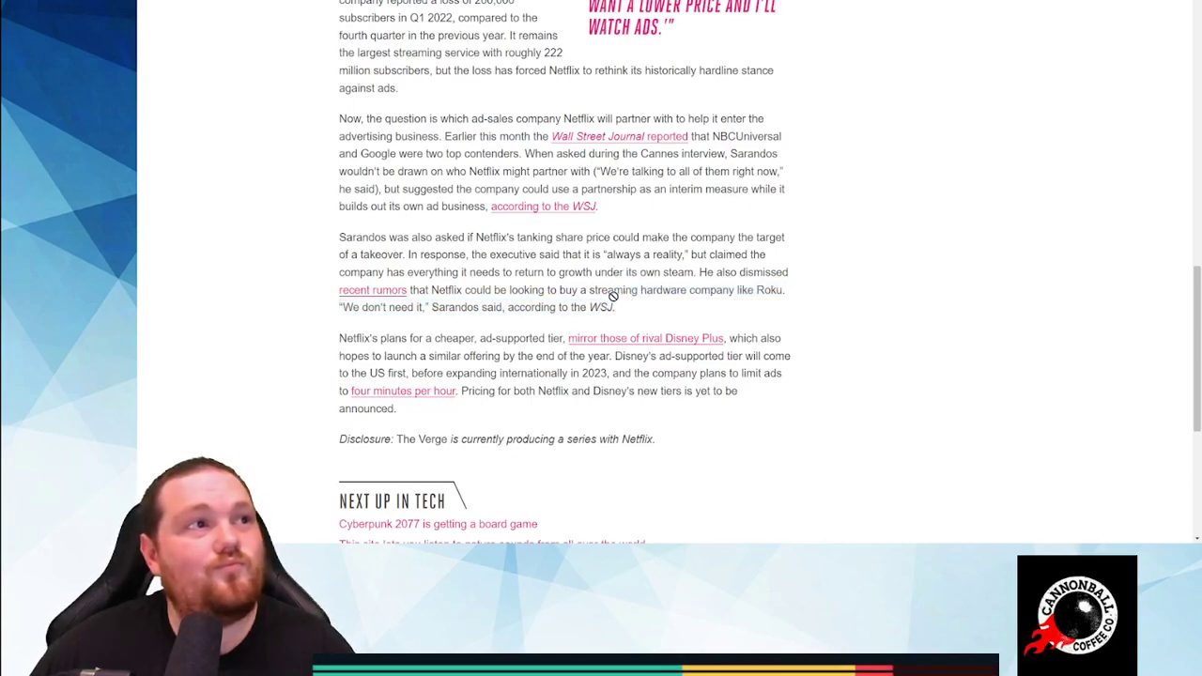
mouse_move(601, 296)
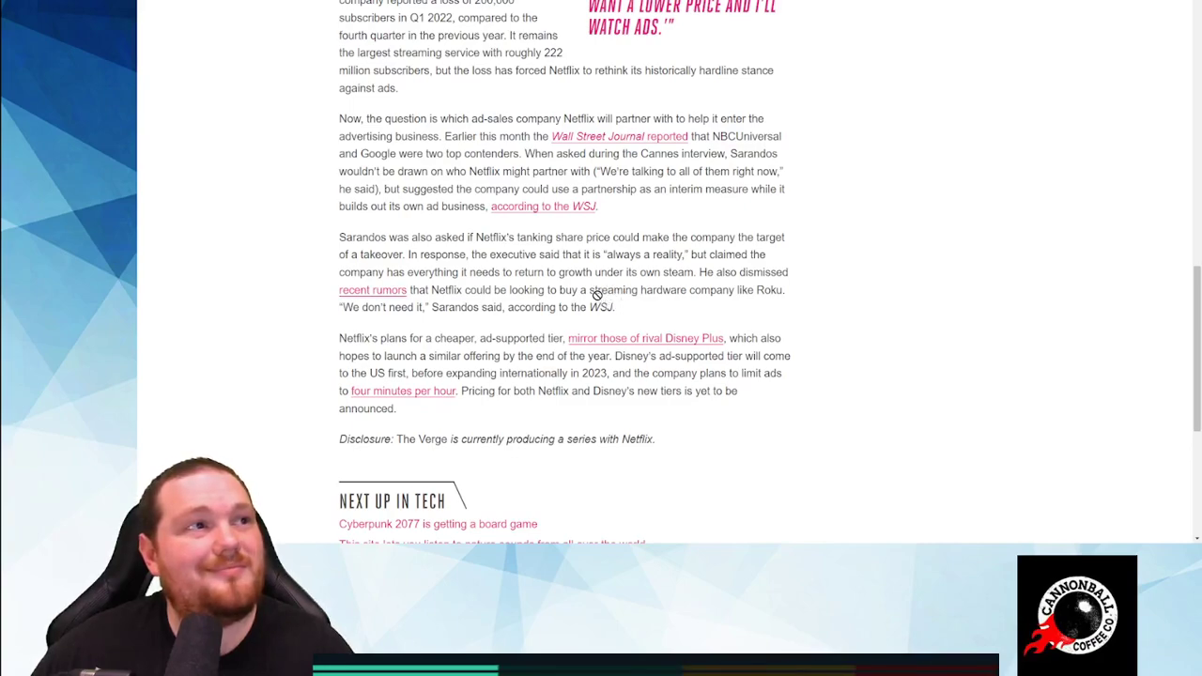
drag(611, 273, 601, 294)
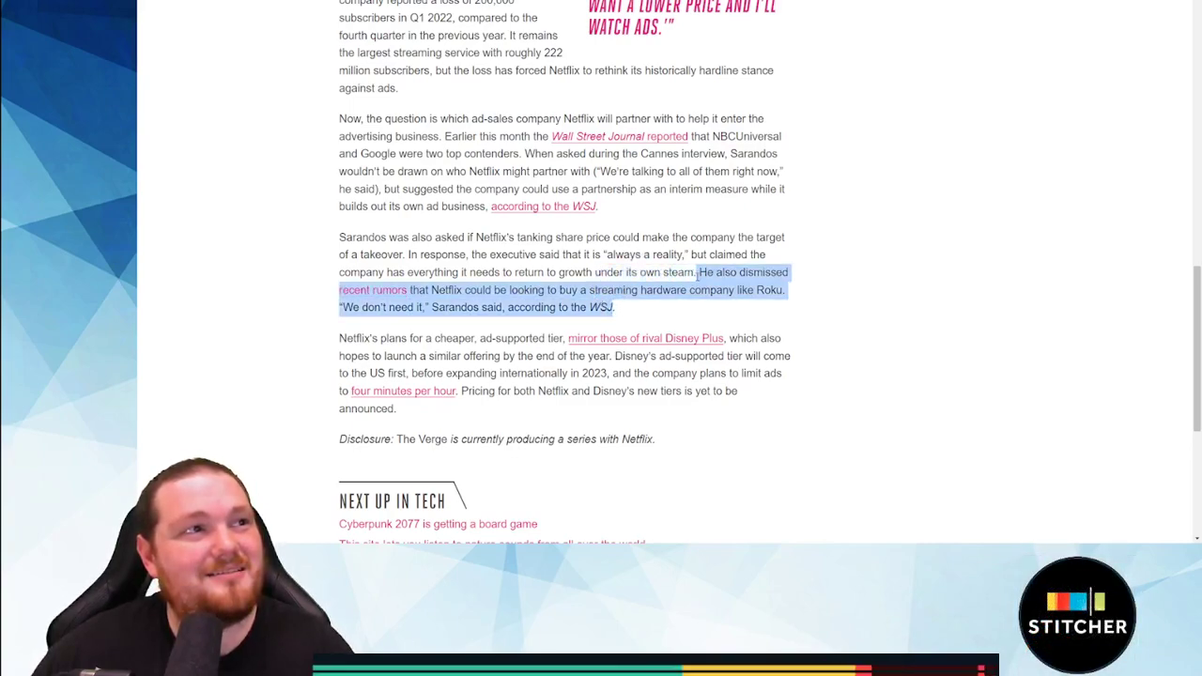
scroll(down, 3)
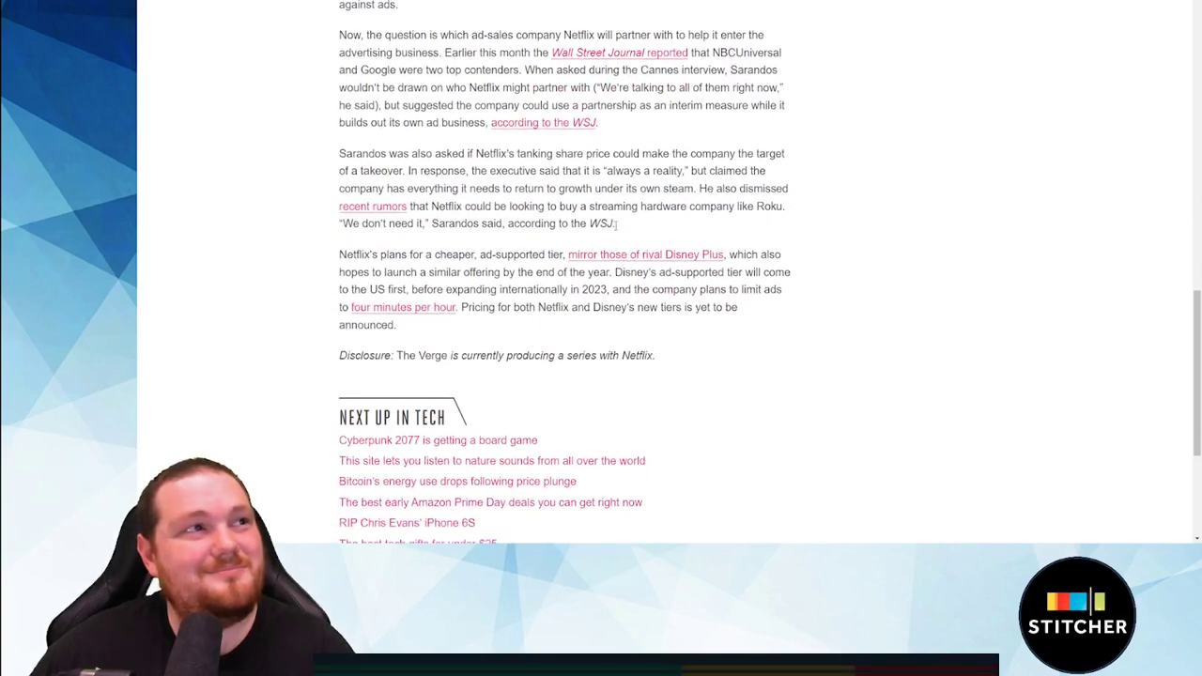
drag(582, 171, 616, 224)
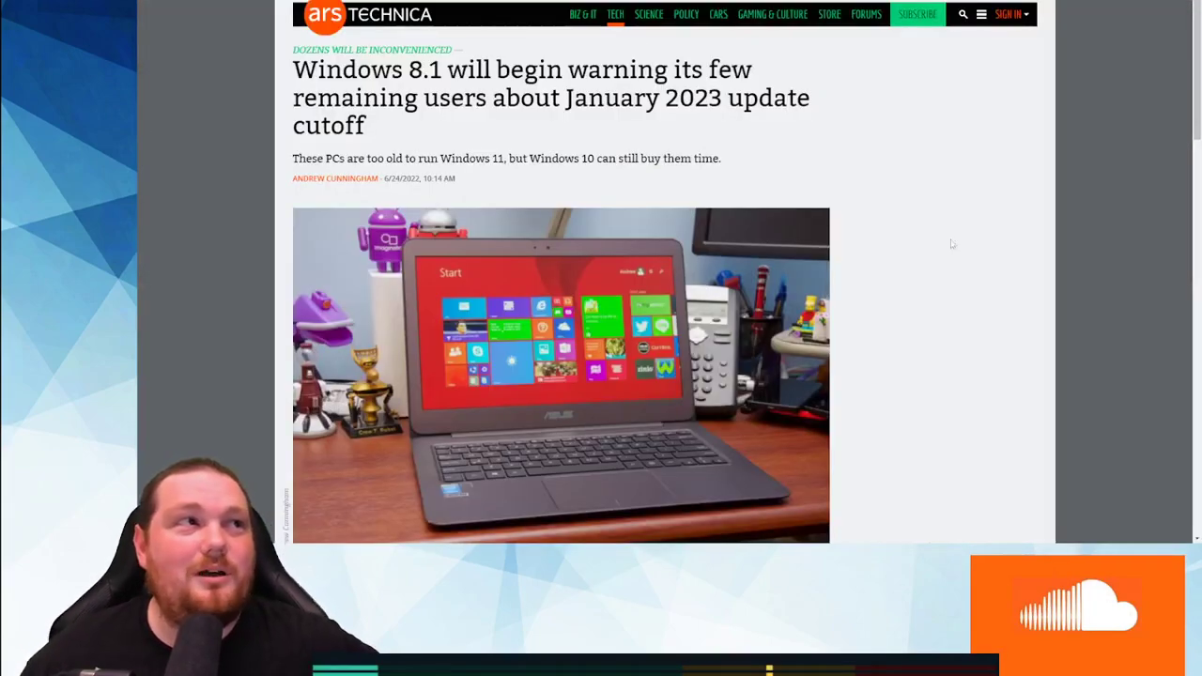
Step: Scroll past the photo into the paragraphs on the January 2023 support cutoff
scroll(down, 3)
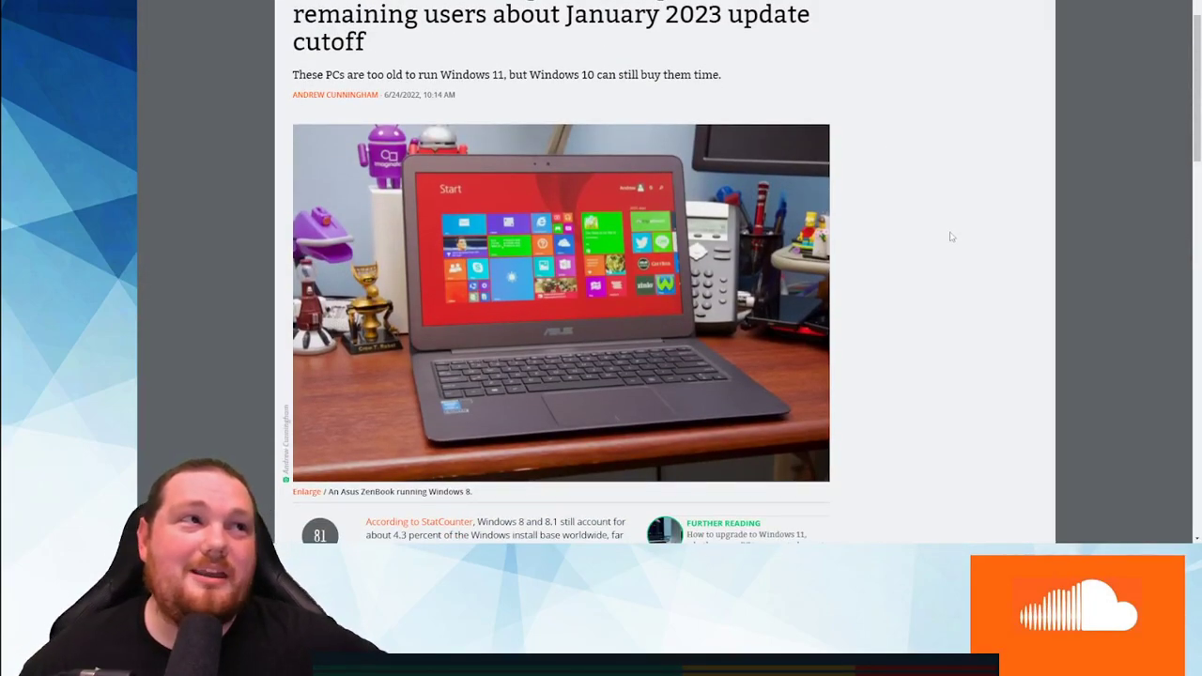
scroll(down, 3)
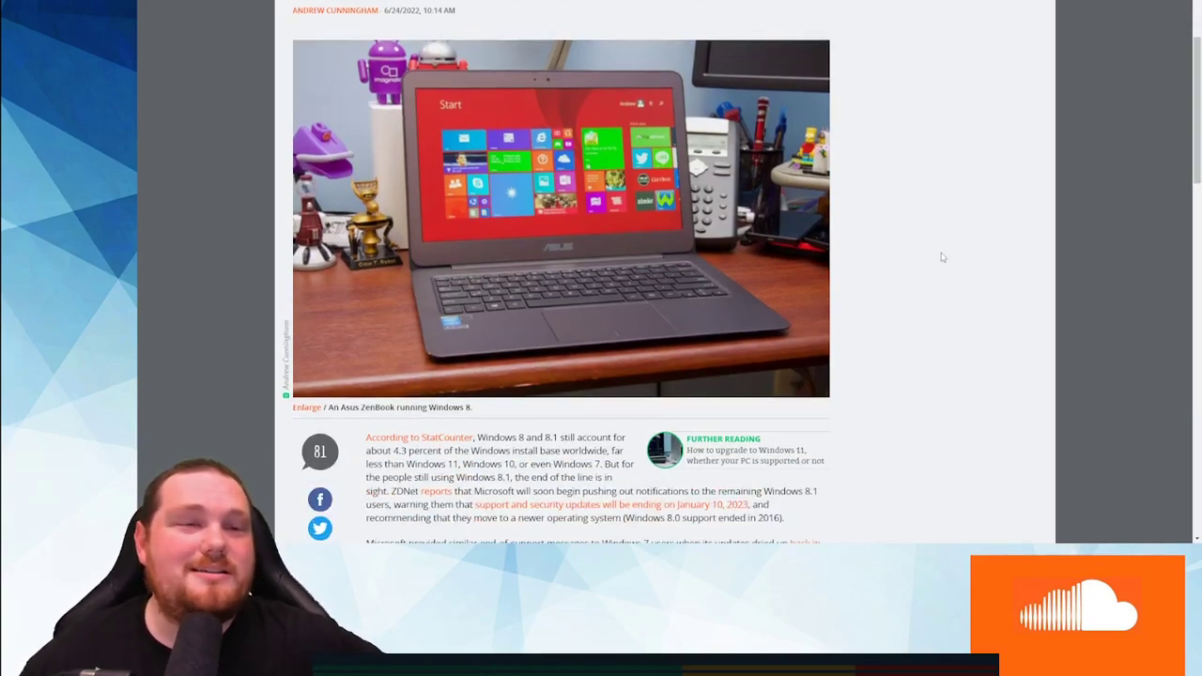
scroll(down, 3)
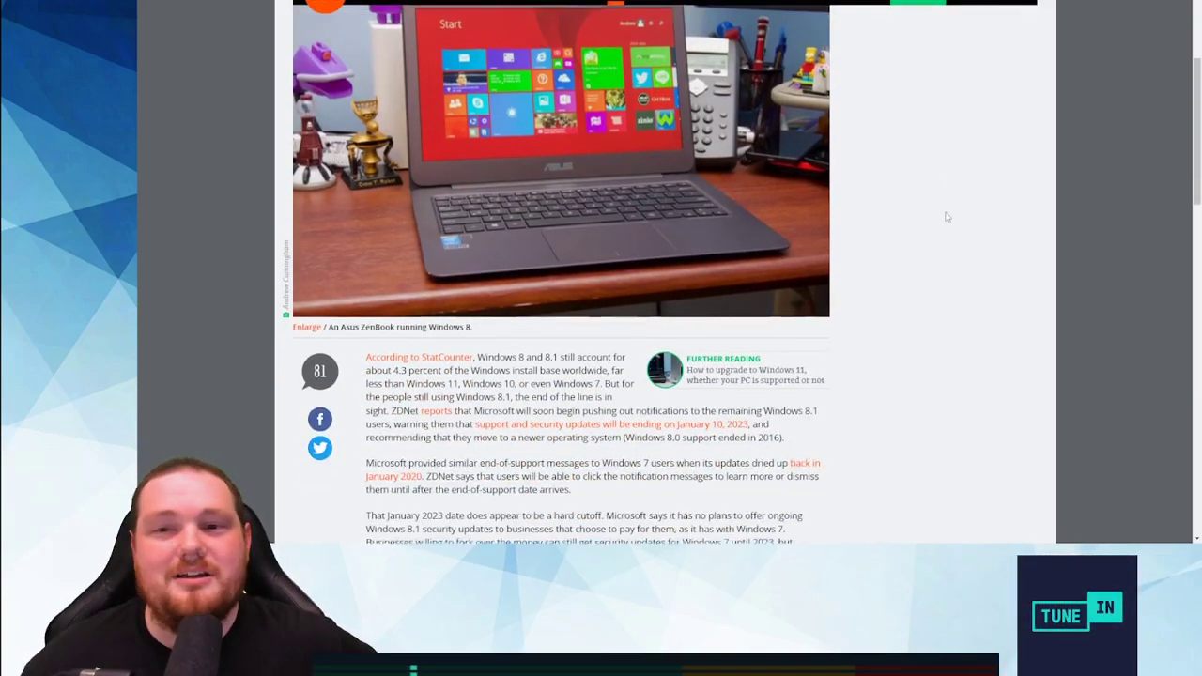
scroll(down, 3)
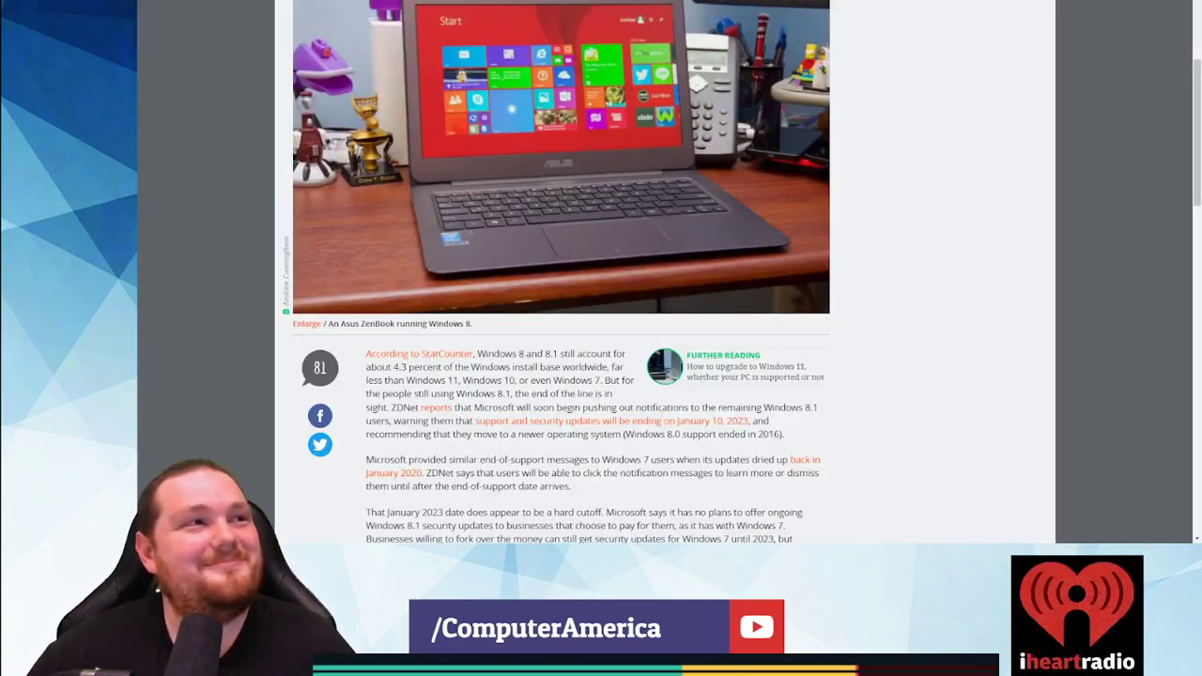
Step: Scroll to the article's end showing the reader comments count and author bio
scroll(down, 3)
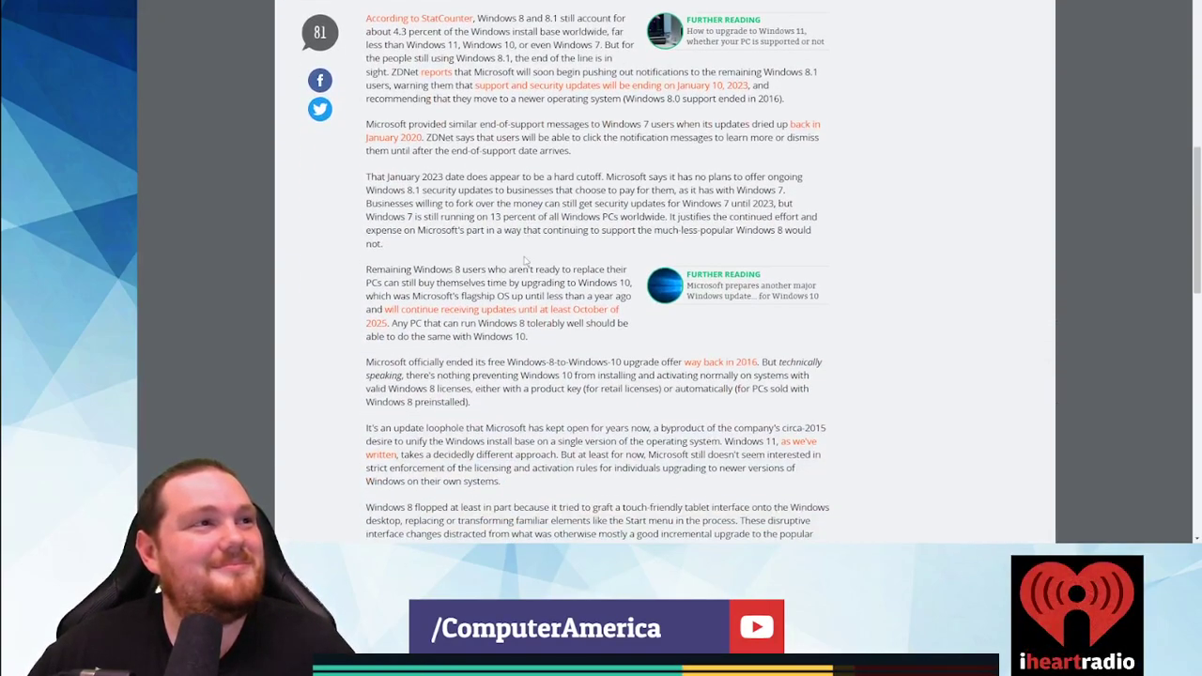
scroll(down, 3)
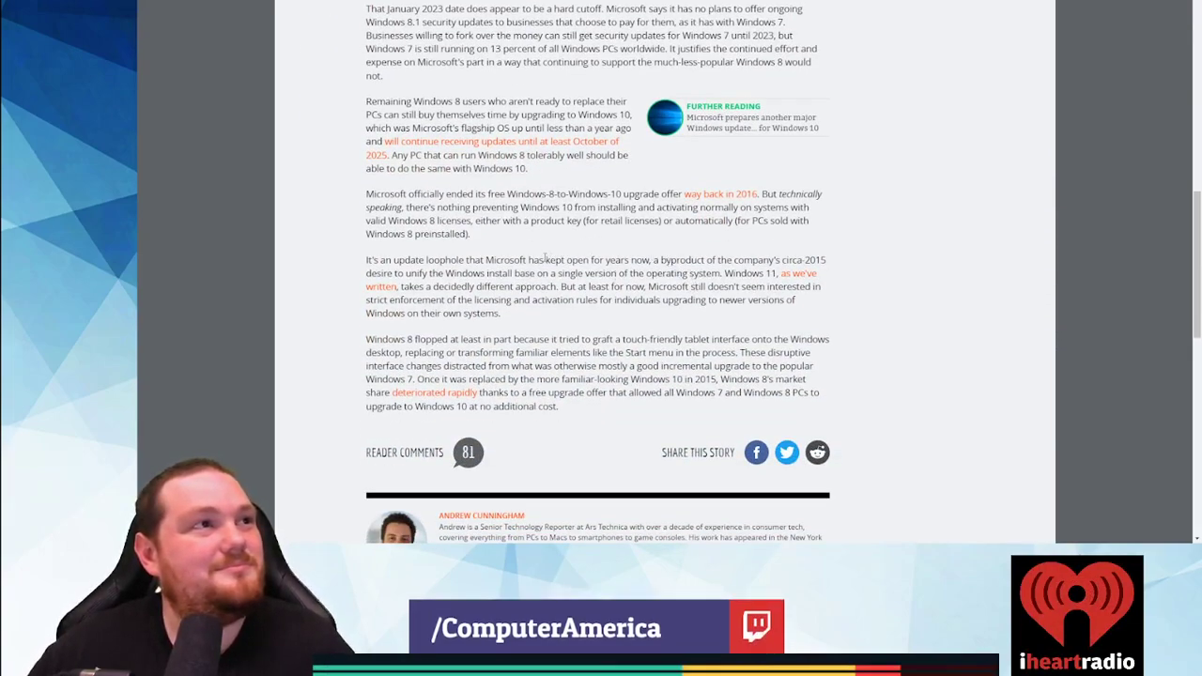
scroll(up, 3)
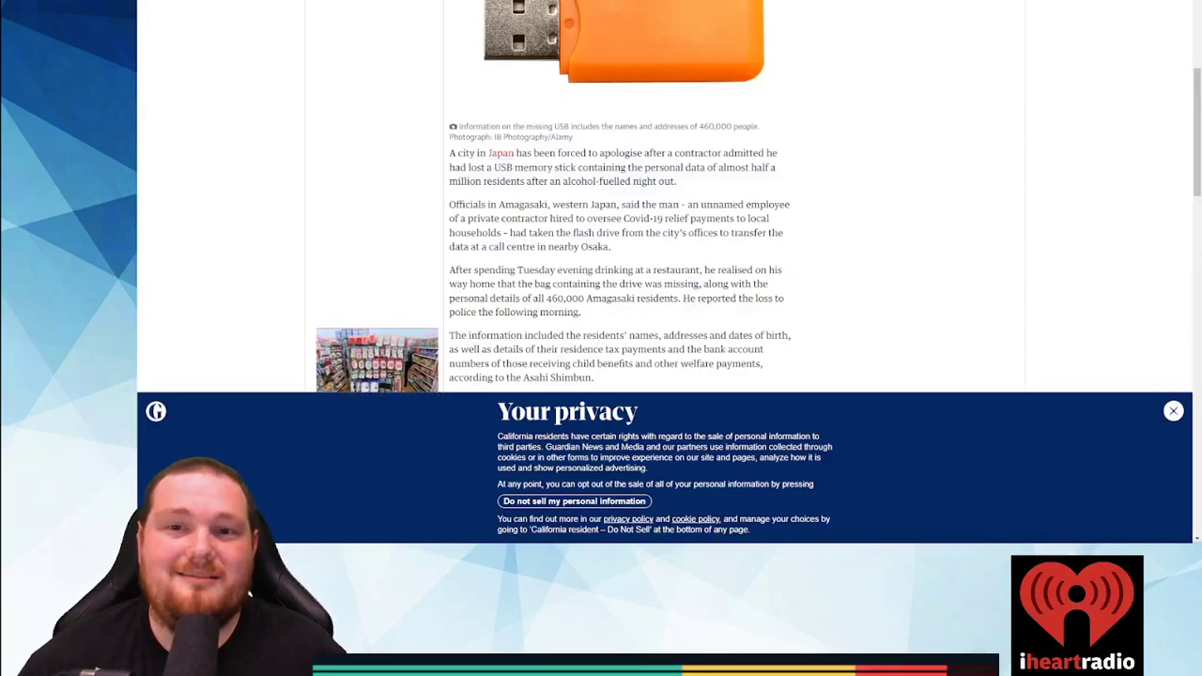
Step: Switch to the Guardian tab with the Amagasaki lost USB stick article at its headline
click(1172, 410)
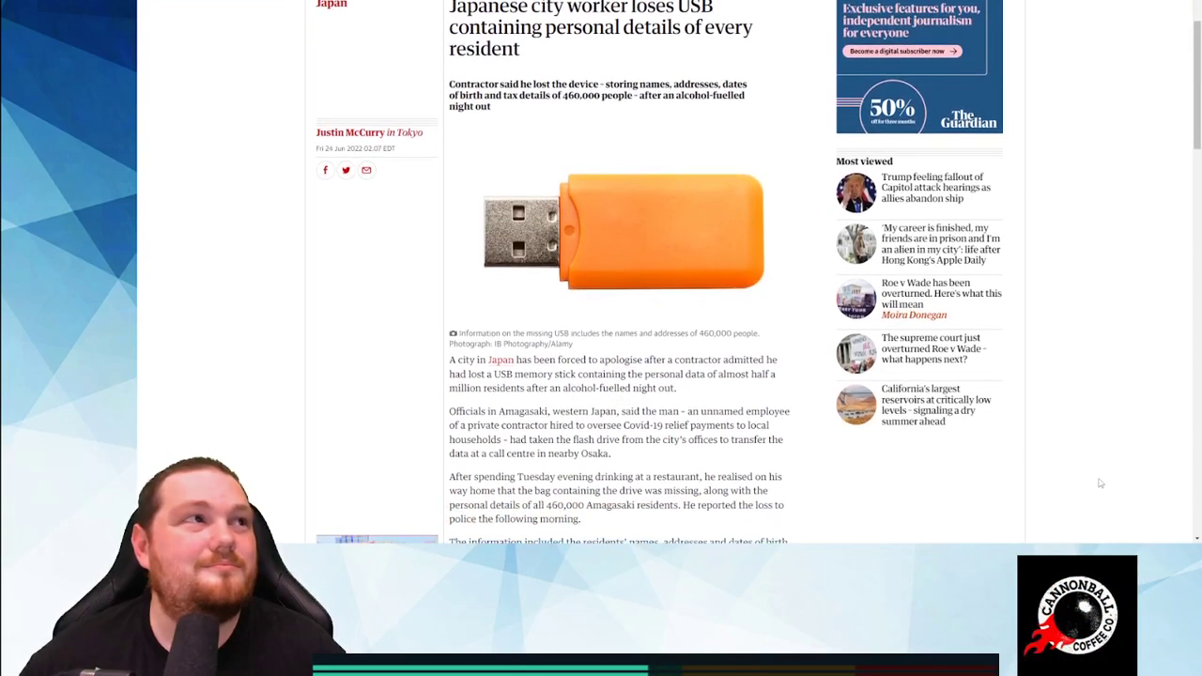
scroll(down, 3)
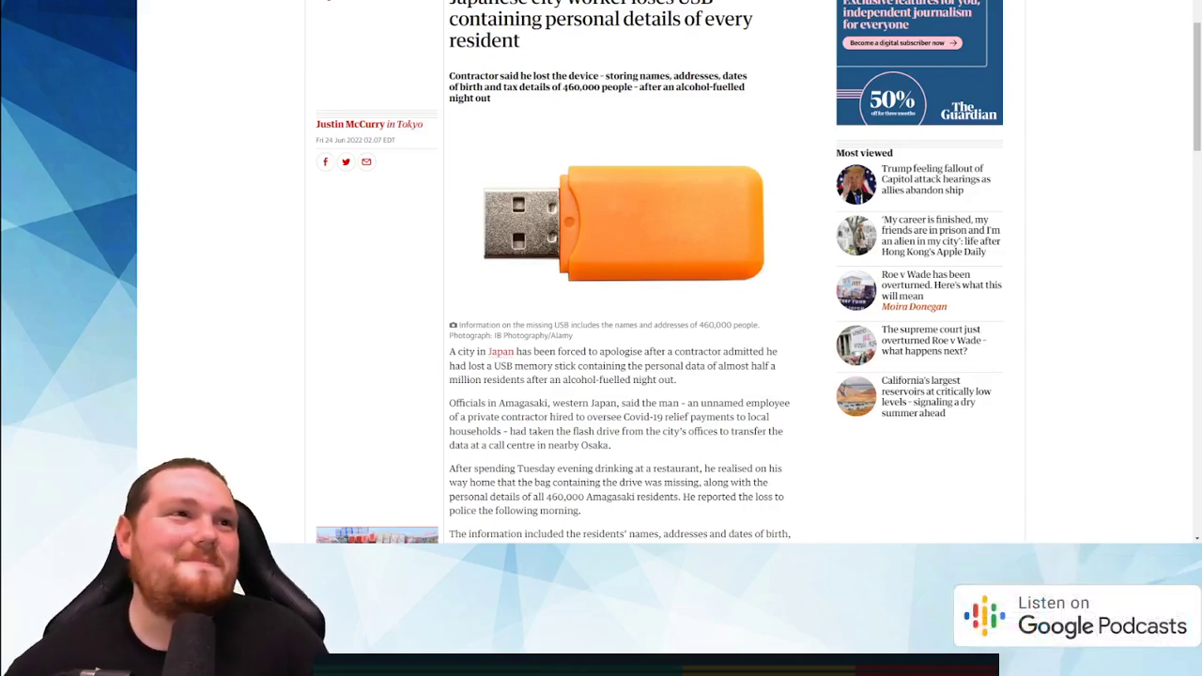
Step: Scroll down to the paragraphs on the Abu payment mistake and Internet Explorer's retirement
scroll(down, 3)
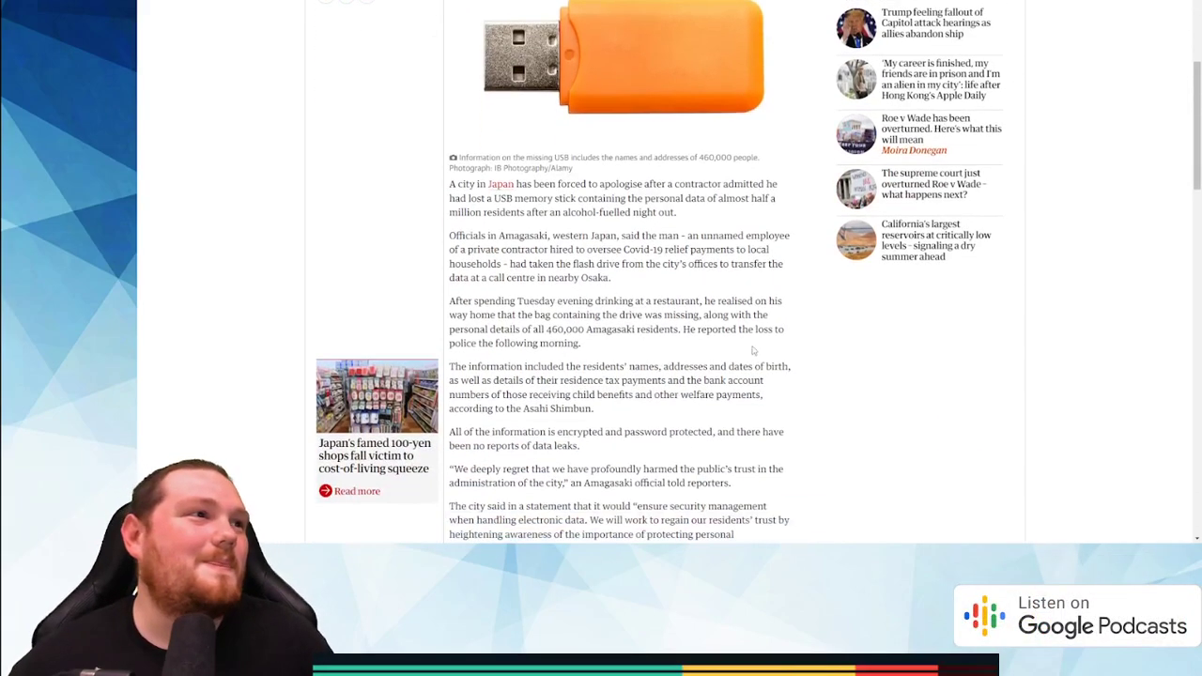
scroll(down, 3)
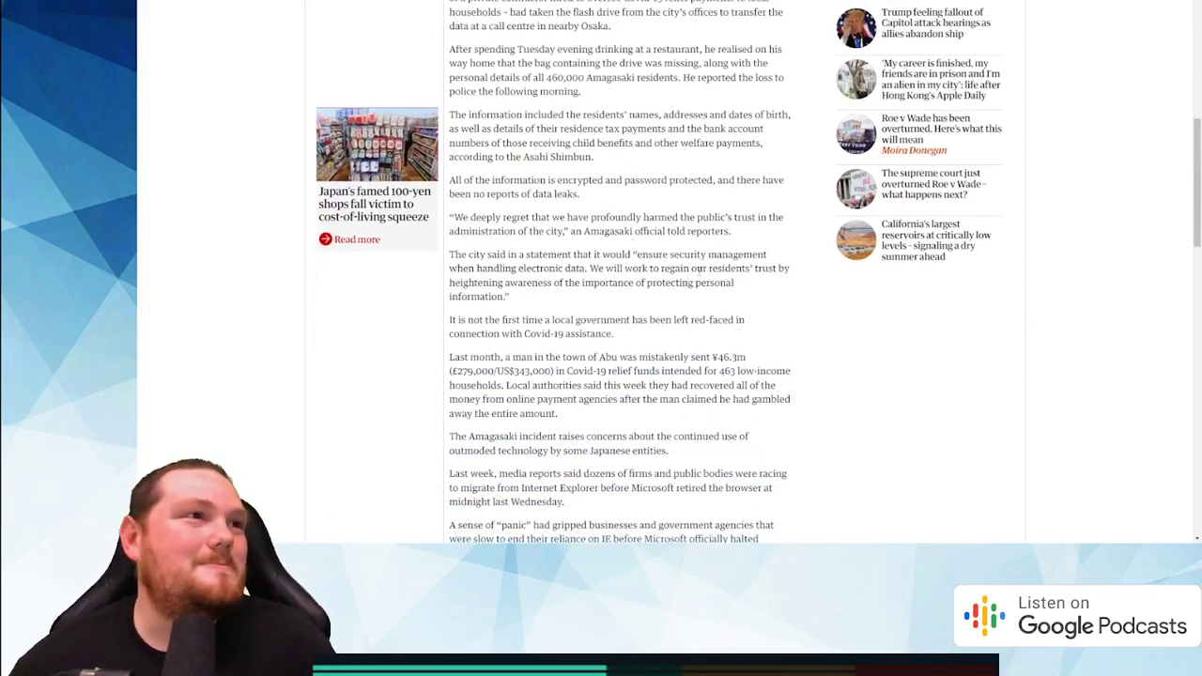
scroll(down, 3)
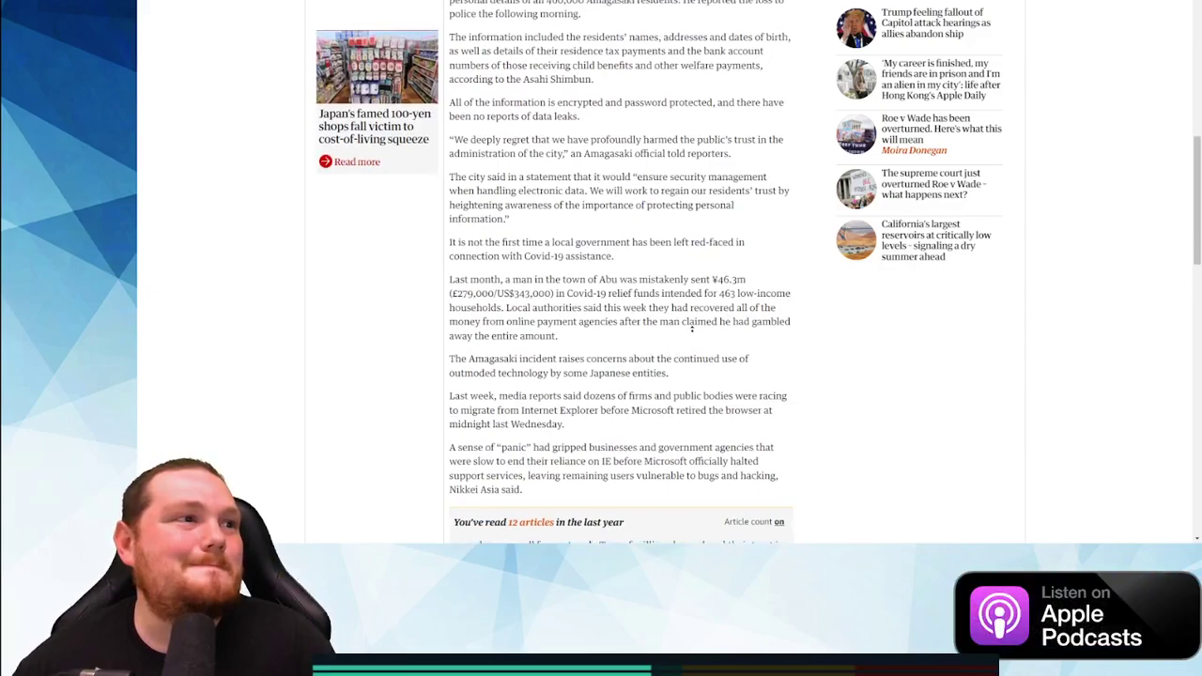
scroll(down, 3)
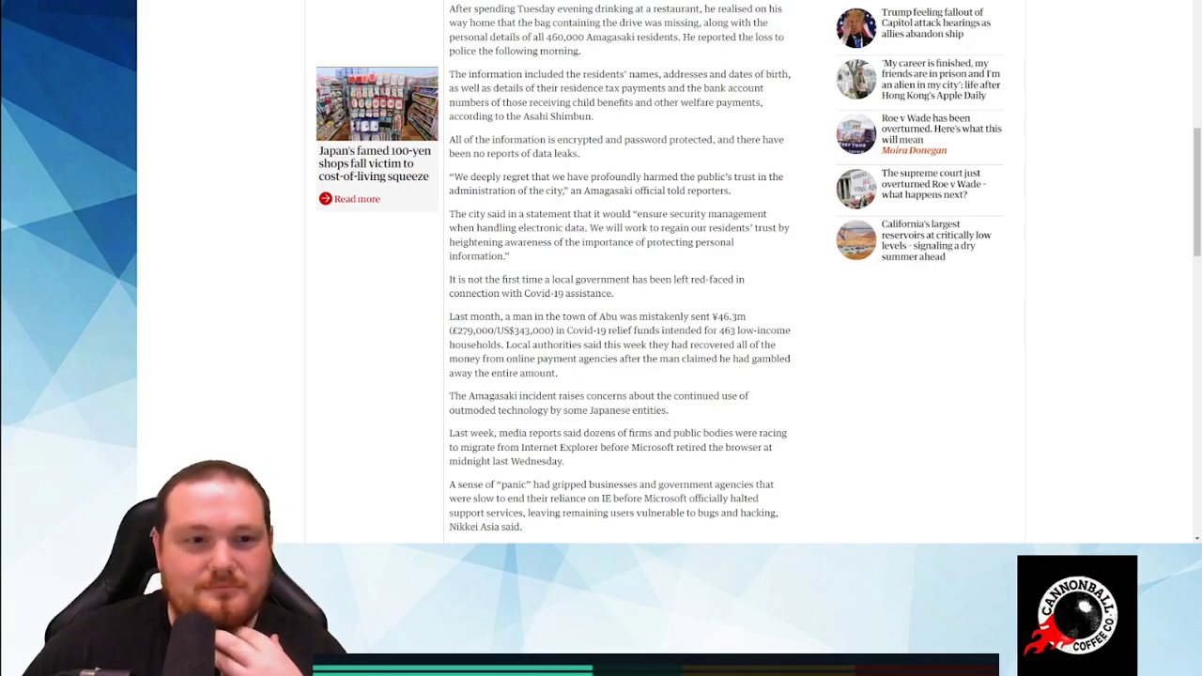
Step: Scroll back up to the USB article's headline, standfirst and orange USB stick photo
scroll(up, 3)
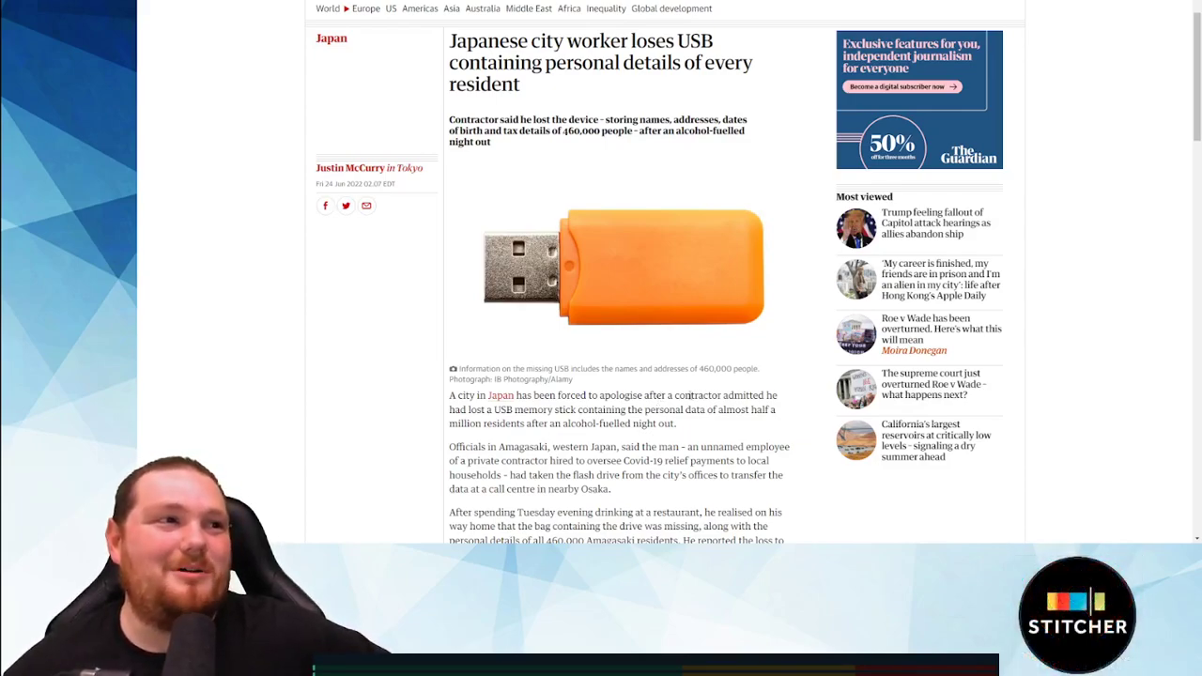
scroll(down, 3)
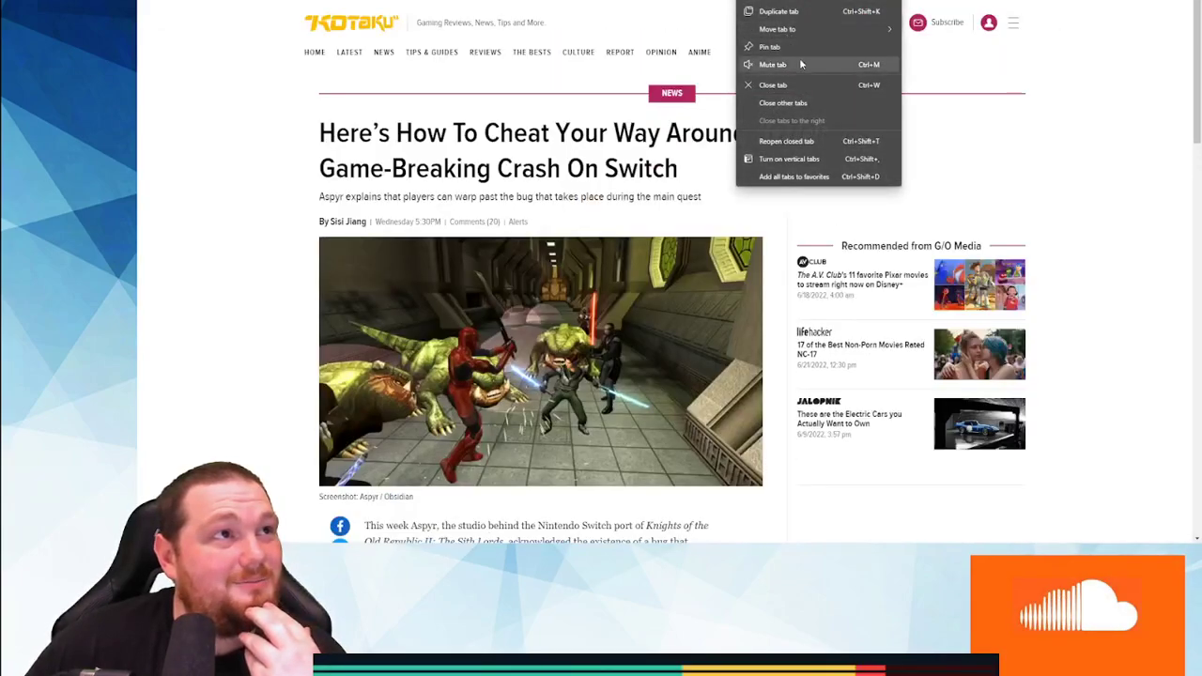
Step: Scroll the KOTOR II article past the screenshot and newsletter box to its final paragraph
scroll(down, 3)
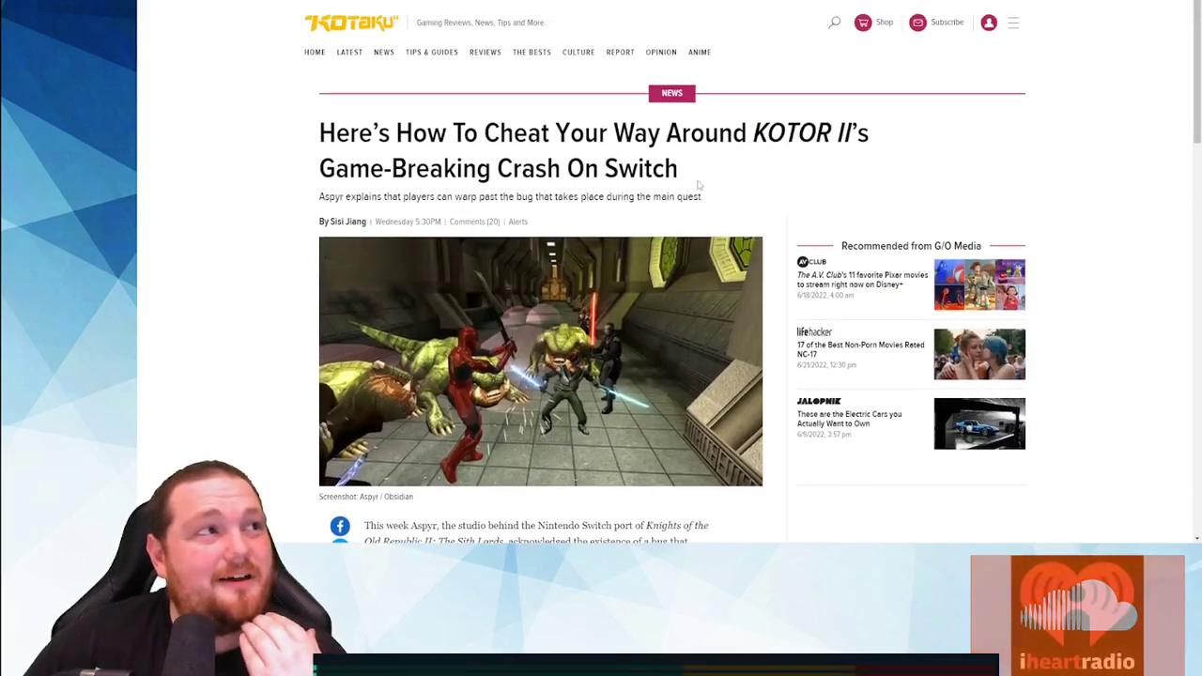
scroll(down, 3)
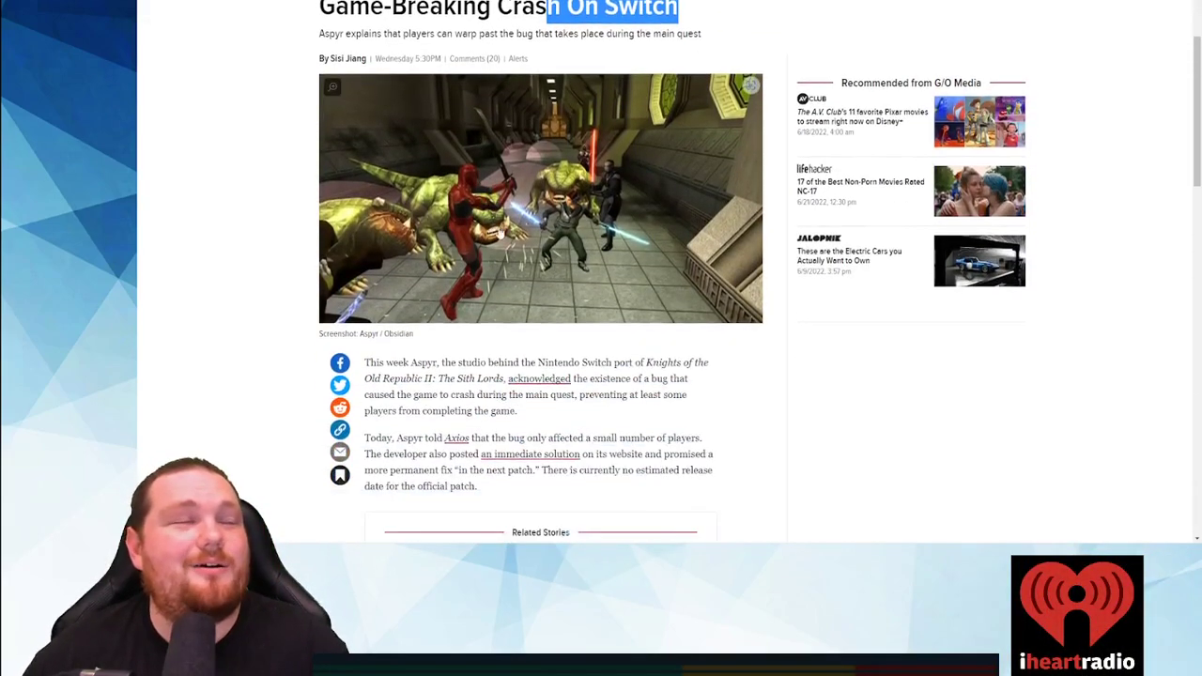
scroll(down, 3)
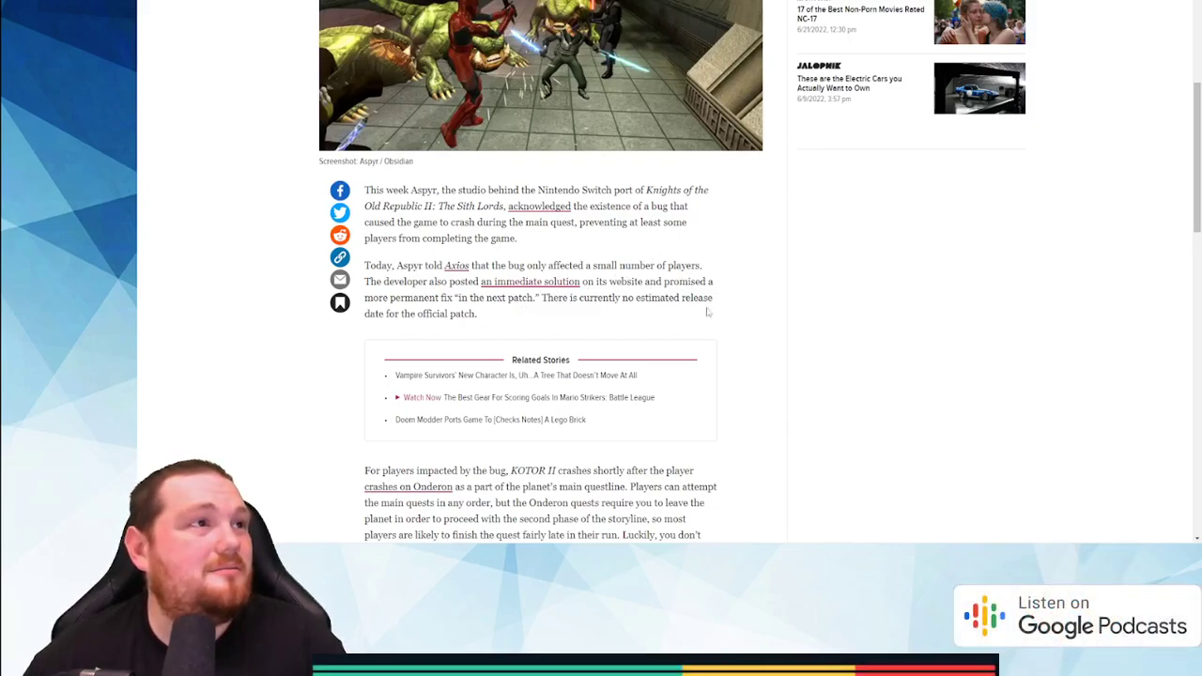
scroll(down, 3)
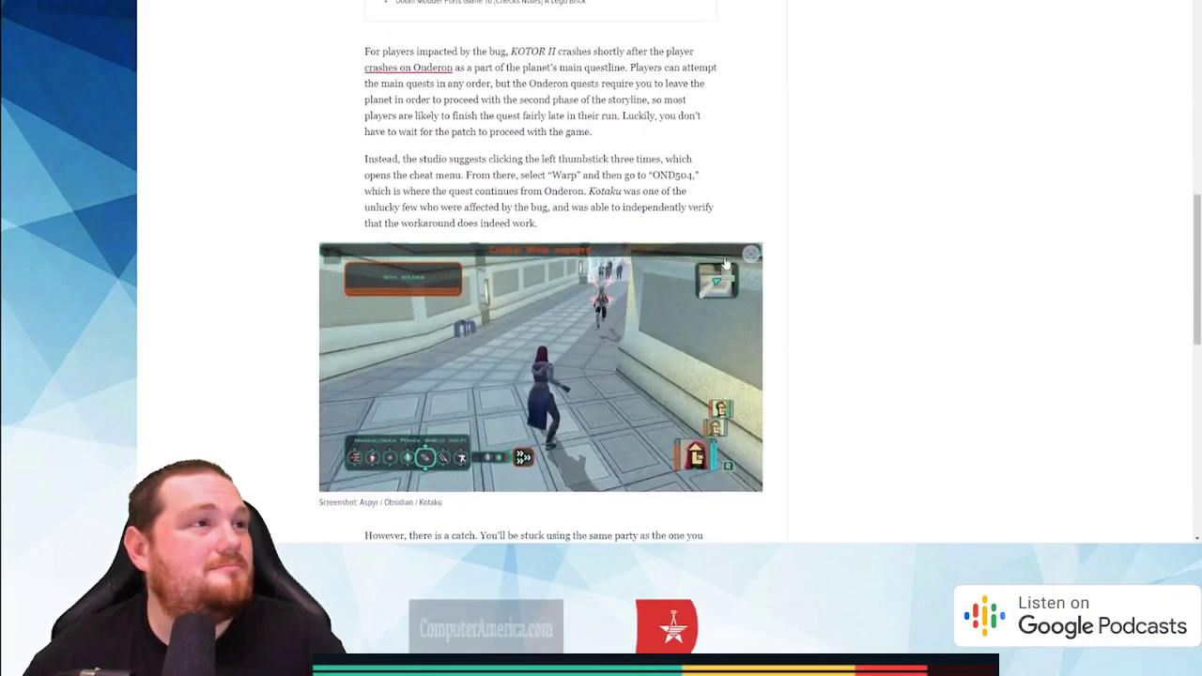
scroll(down, 3)
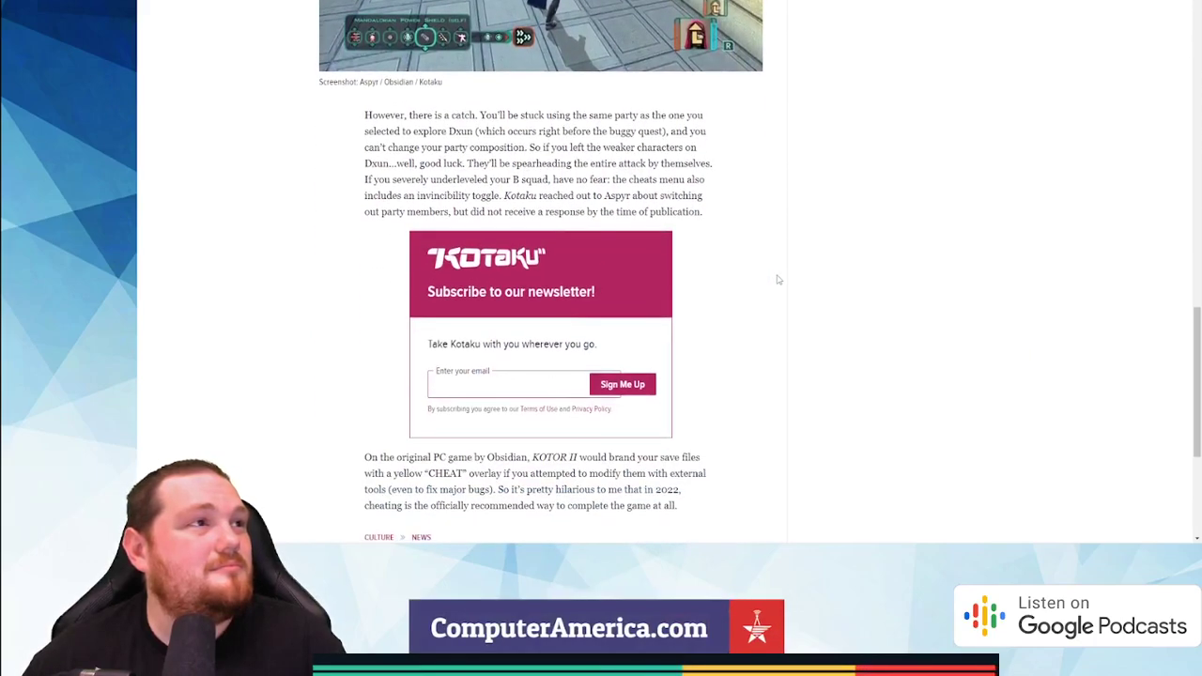
scroll(down, 3)
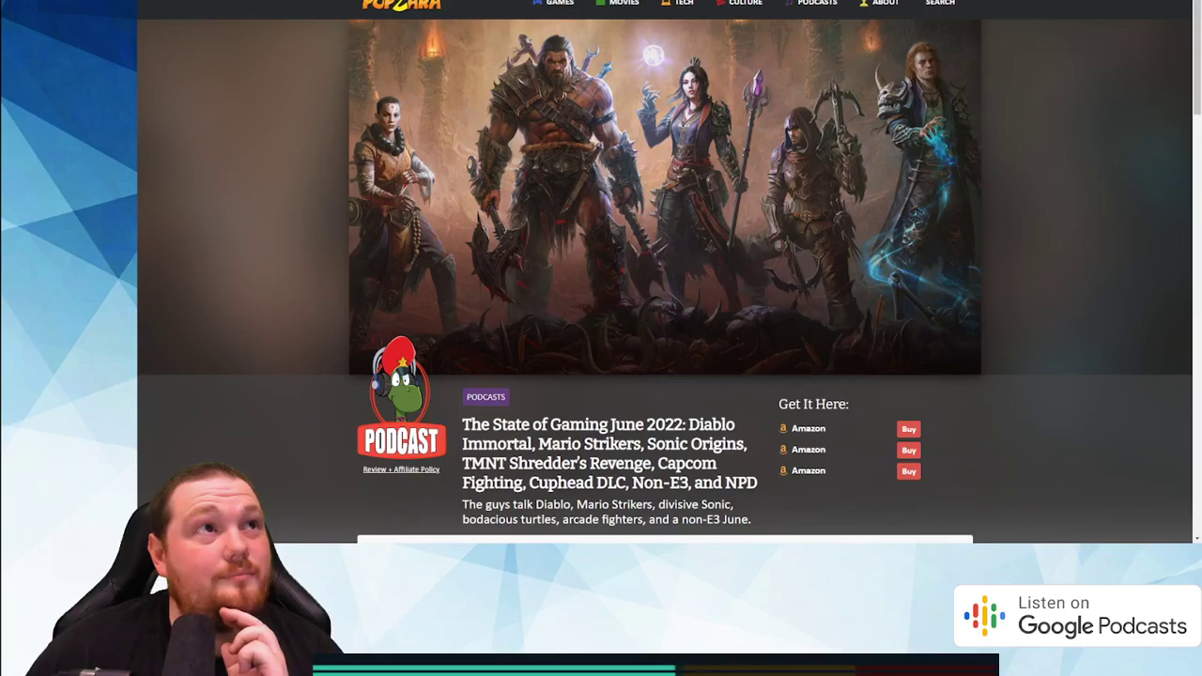
Step: Scroll through the Games of June 2022, NPD May 2022 and Everything Else show-note sections
scroll(down, 3)
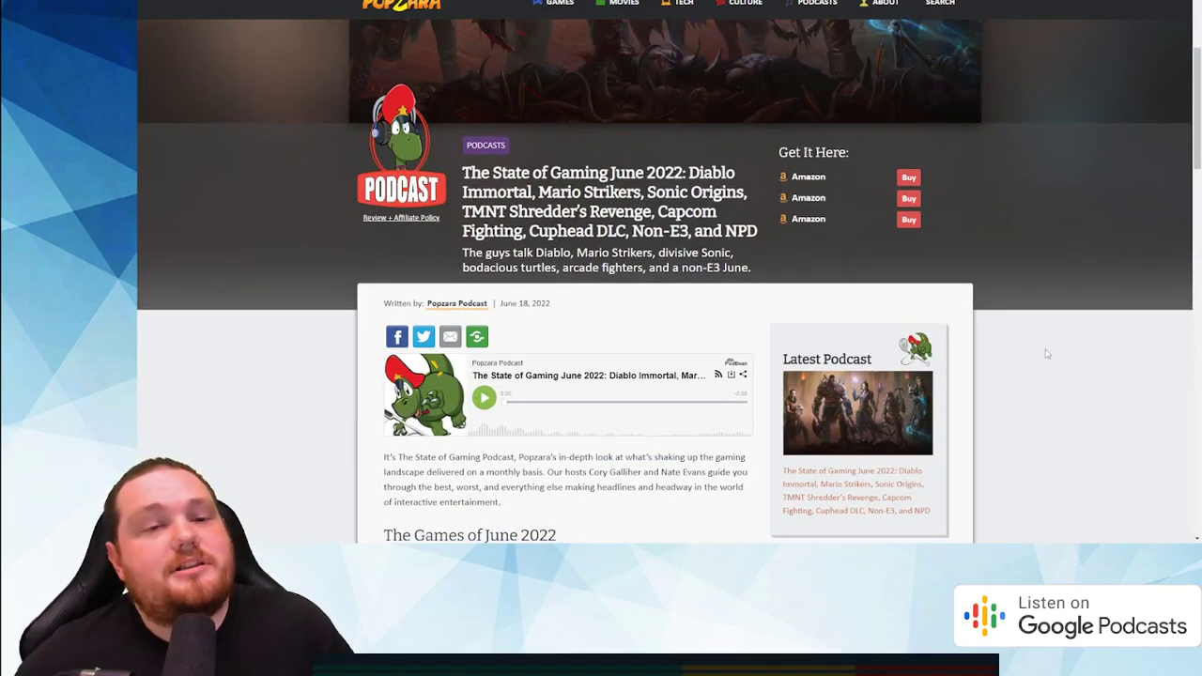
scroll(up, 3)
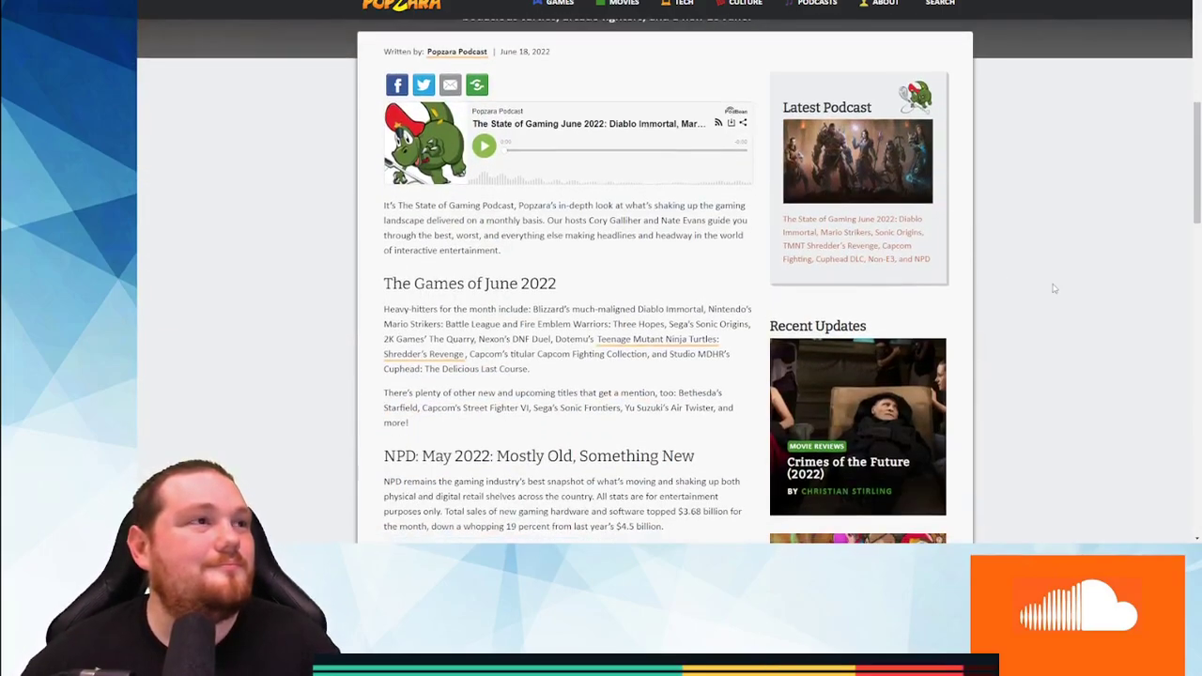
scroll(down, 3)
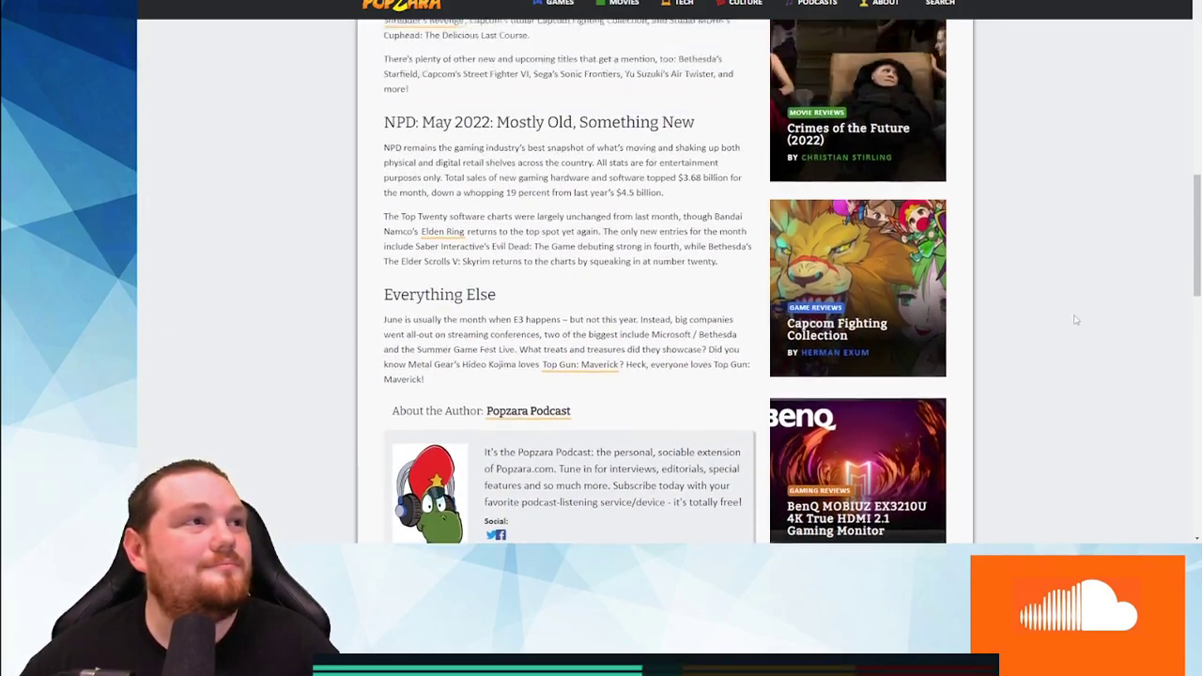
scroll(up, 3)
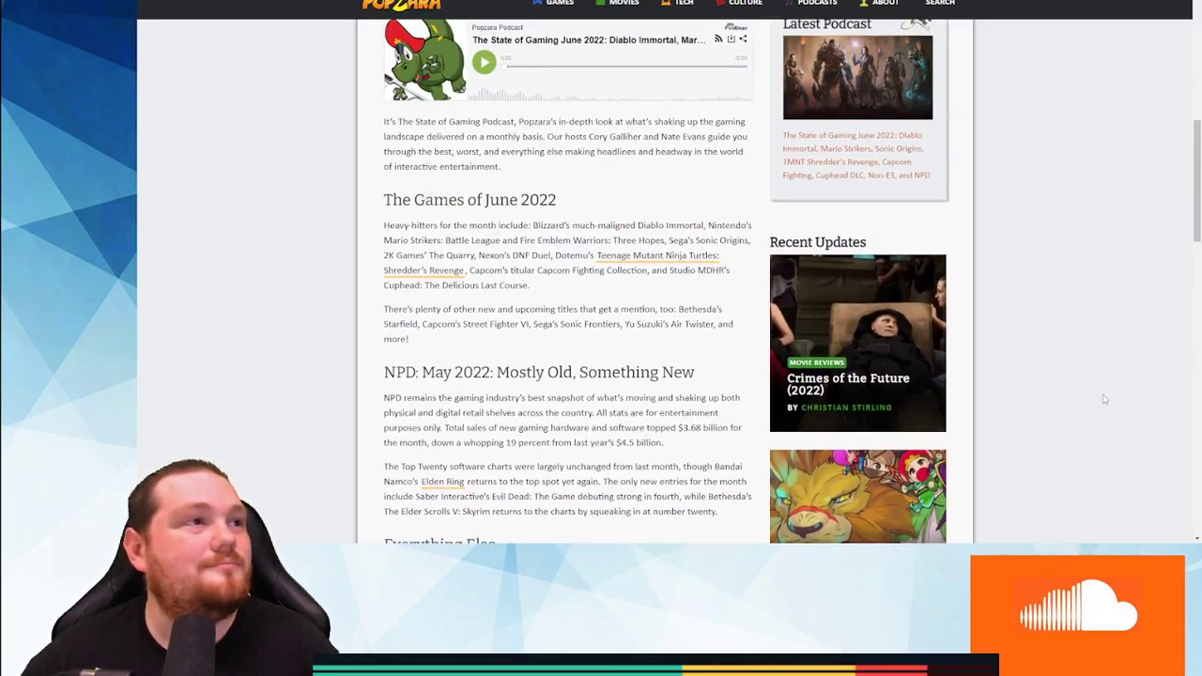
scroll(down, 3)
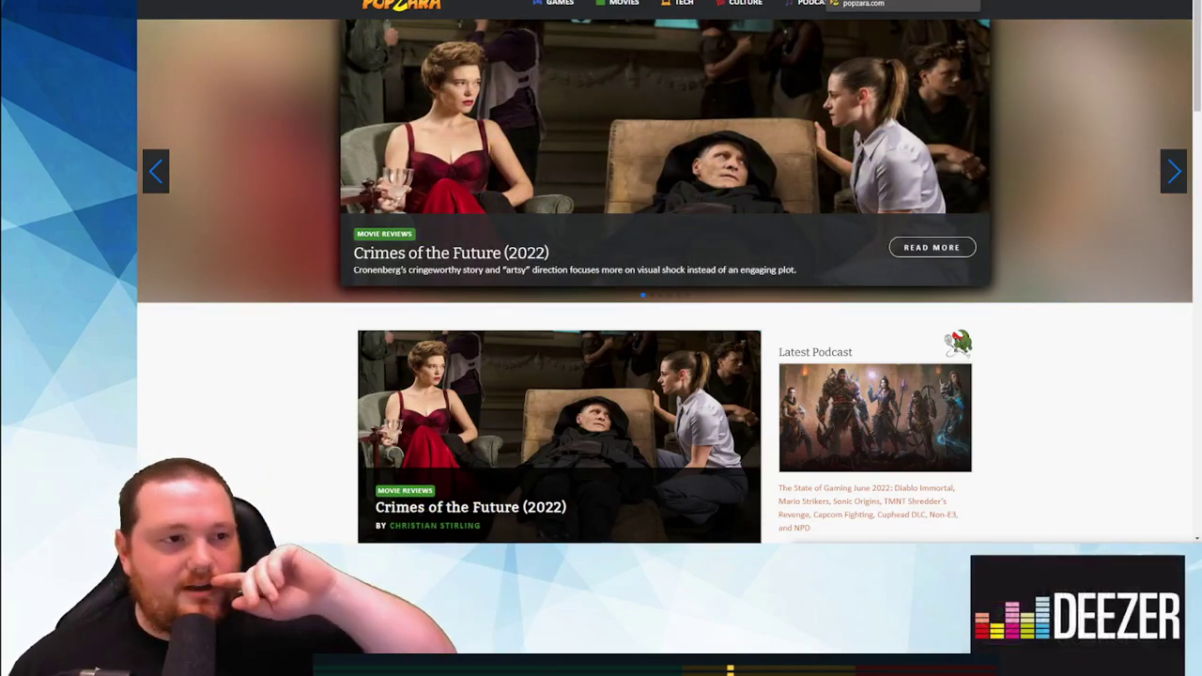
Step: Switch tabs from the Popzara homepage to the CNN Business Alexa voice-mimicking article
click(1172, 171)
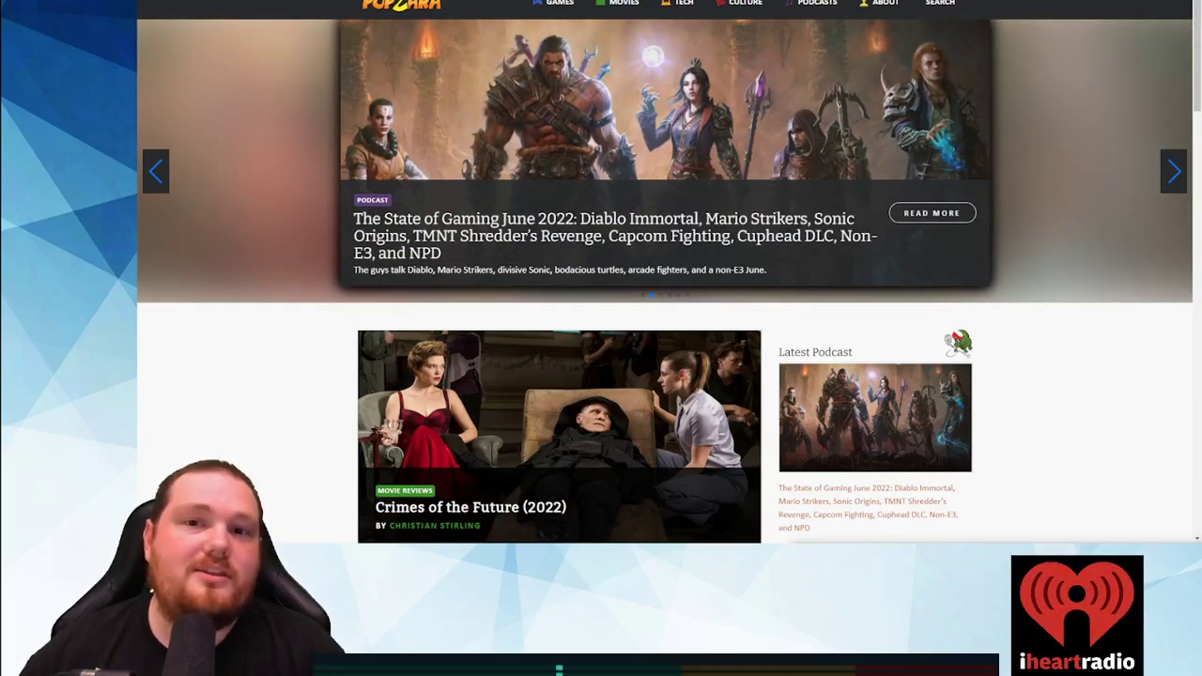
click(1173, 171)
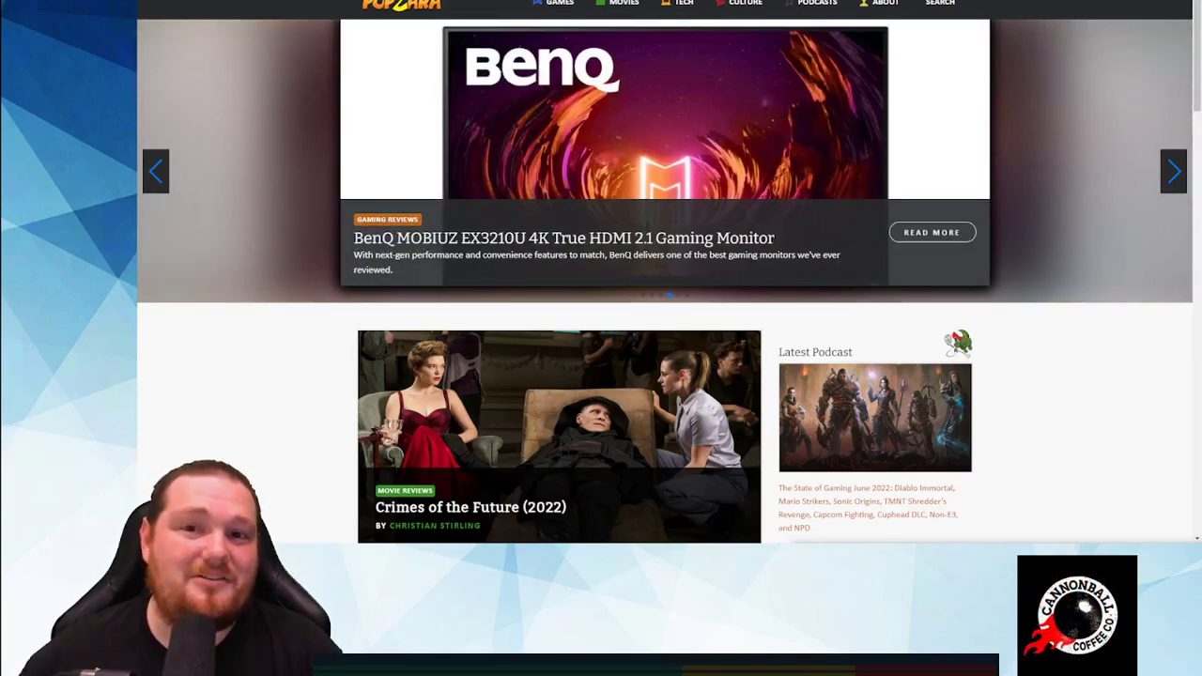
click(1172, 171)
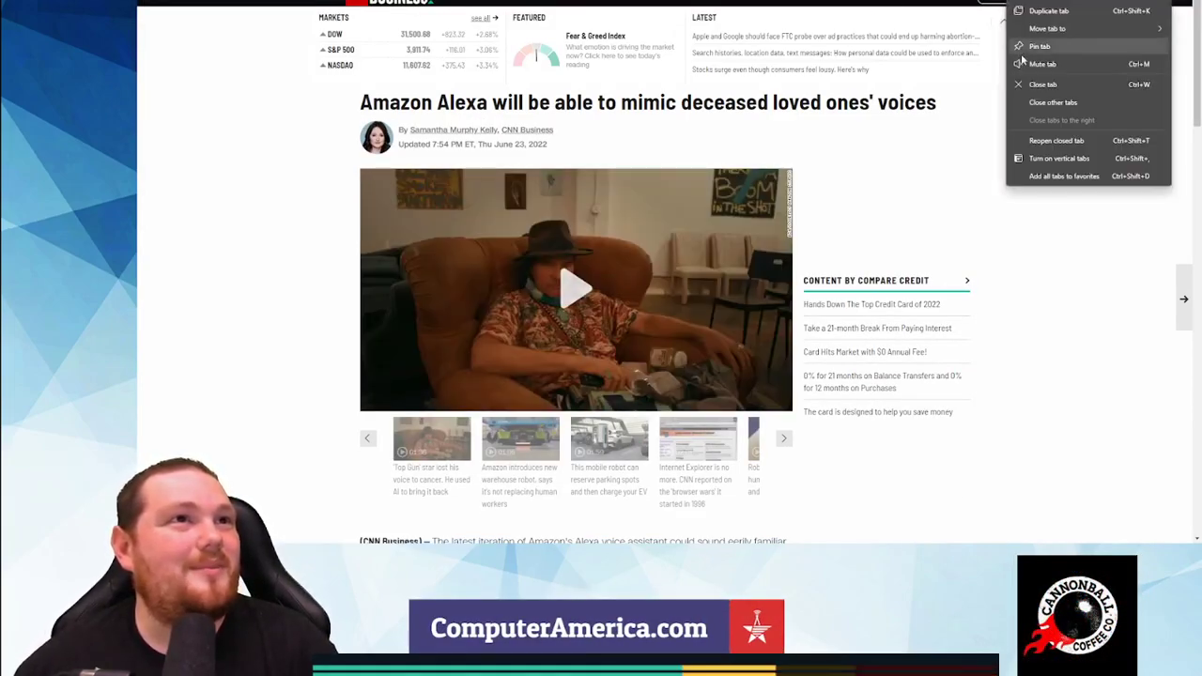
Step: Play the article's Val Kilmer AI voice video and scroll a little through the article
click(575, 289)
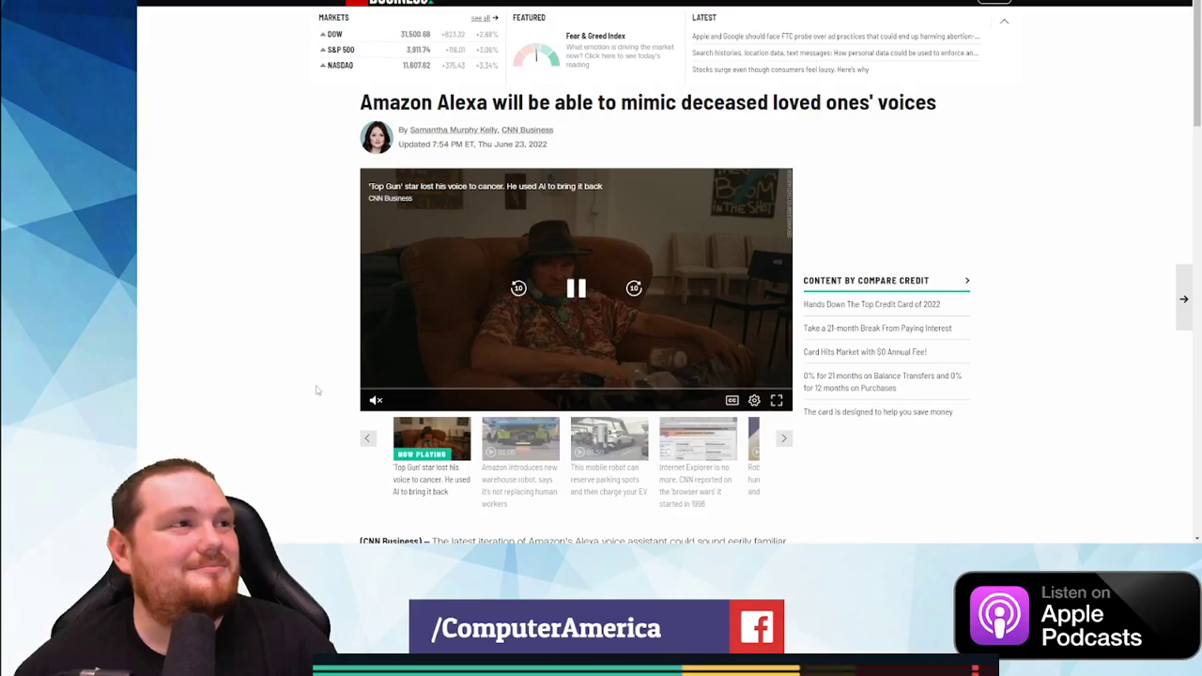
scroll(down, 3)
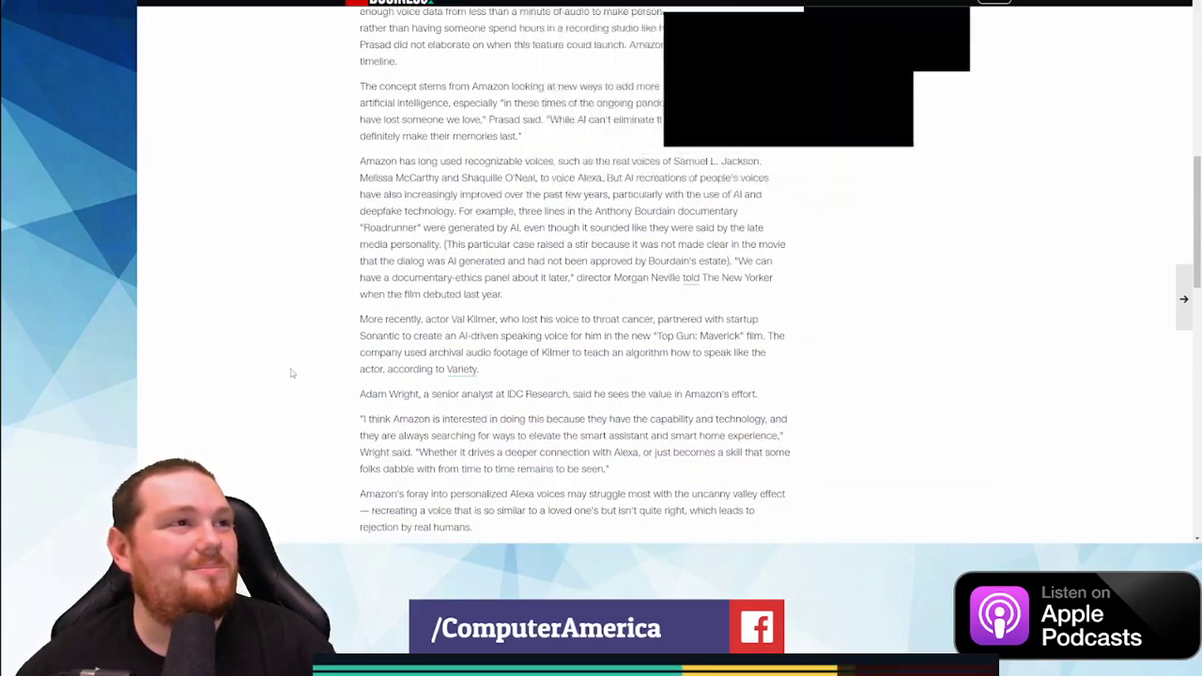
scroll(up, 3)
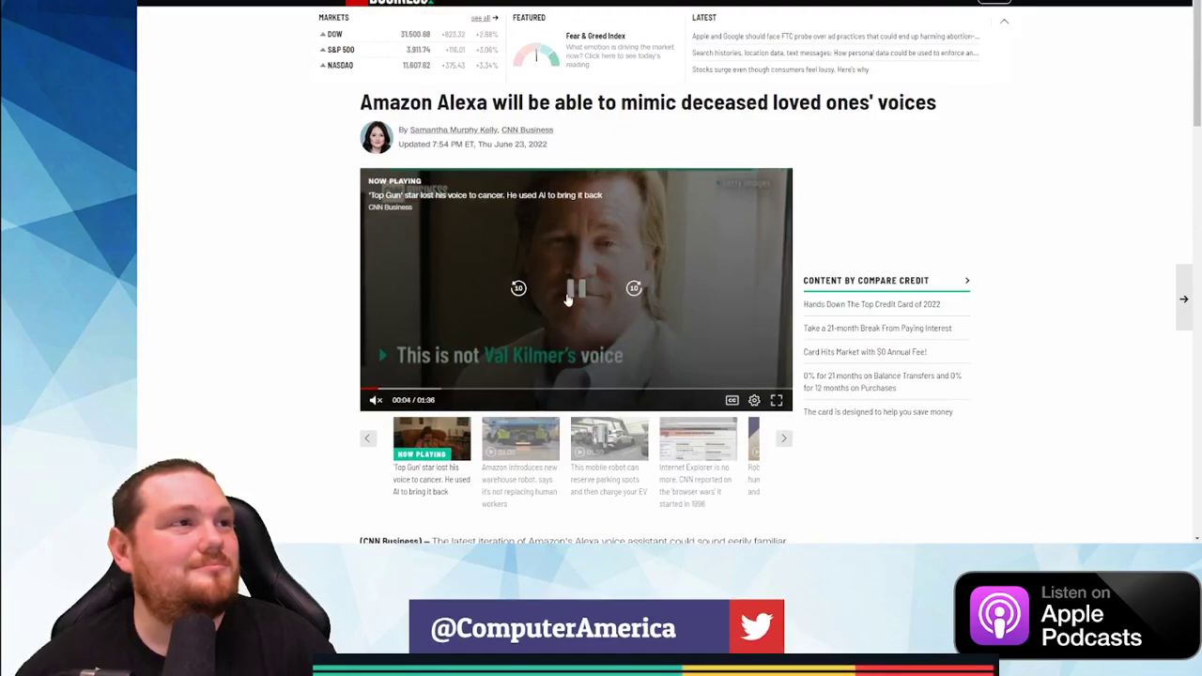
scroll(down, 3)
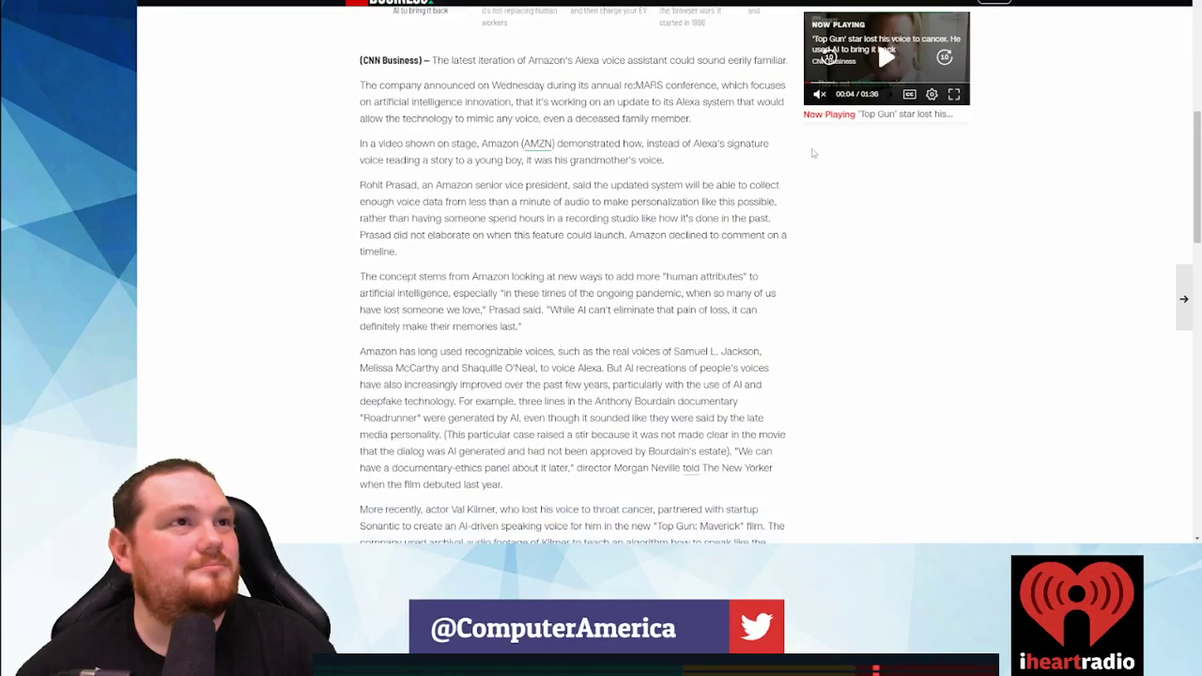
scroll(down, 3)
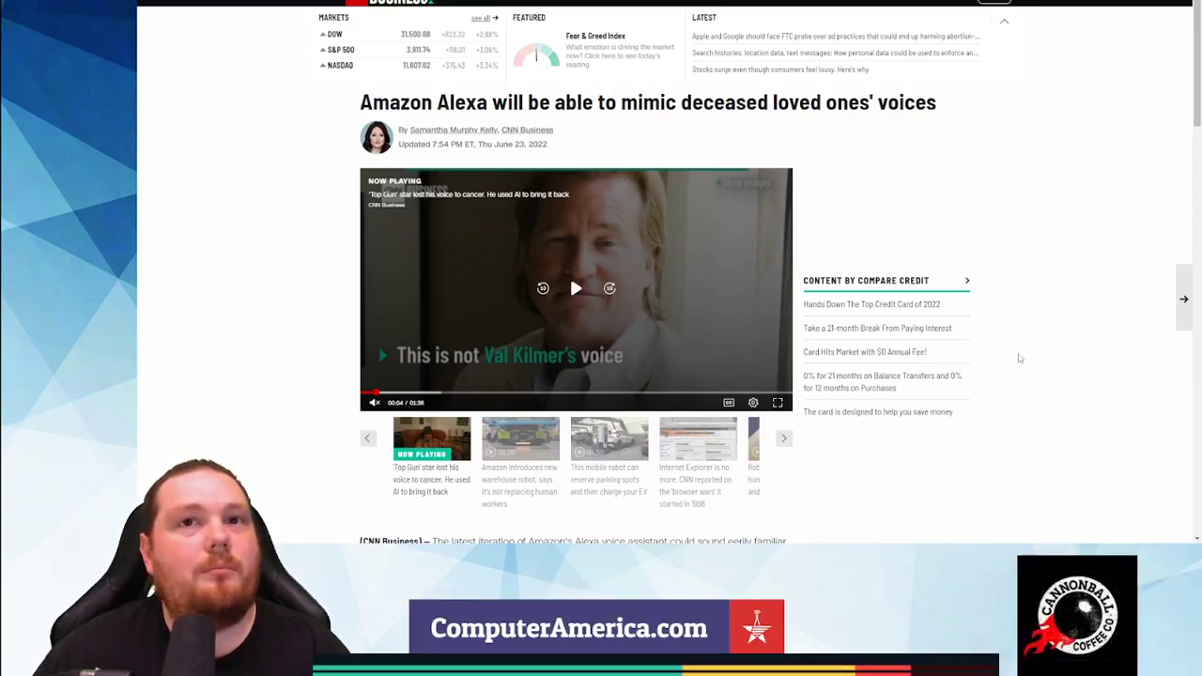
Step: Scroll to the Alexa article's opening paragraphs beneath the paused Val Kilmer video
scroll(down, 3)
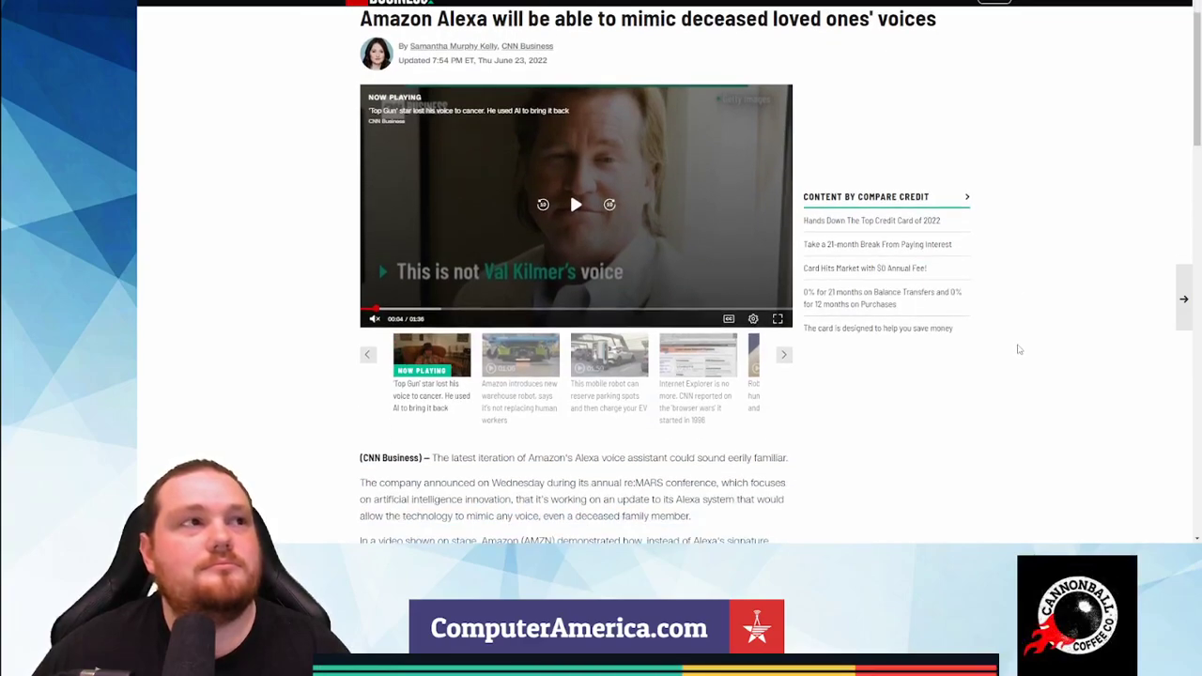